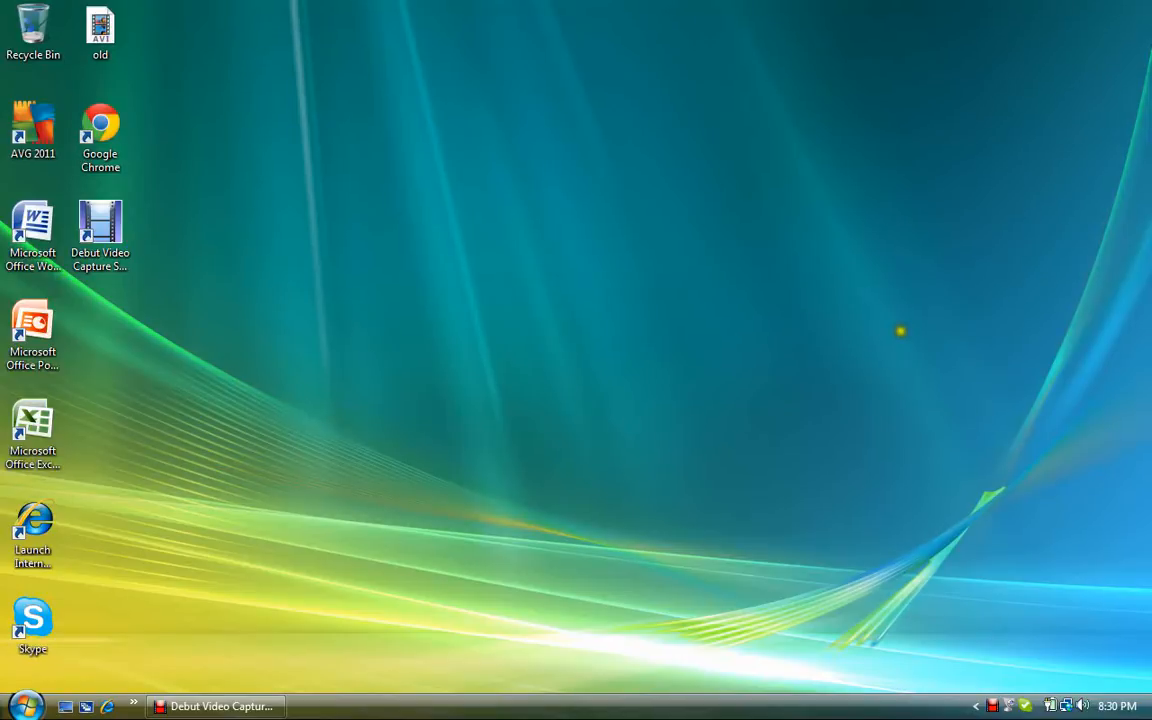
mouse_move(900, 332)
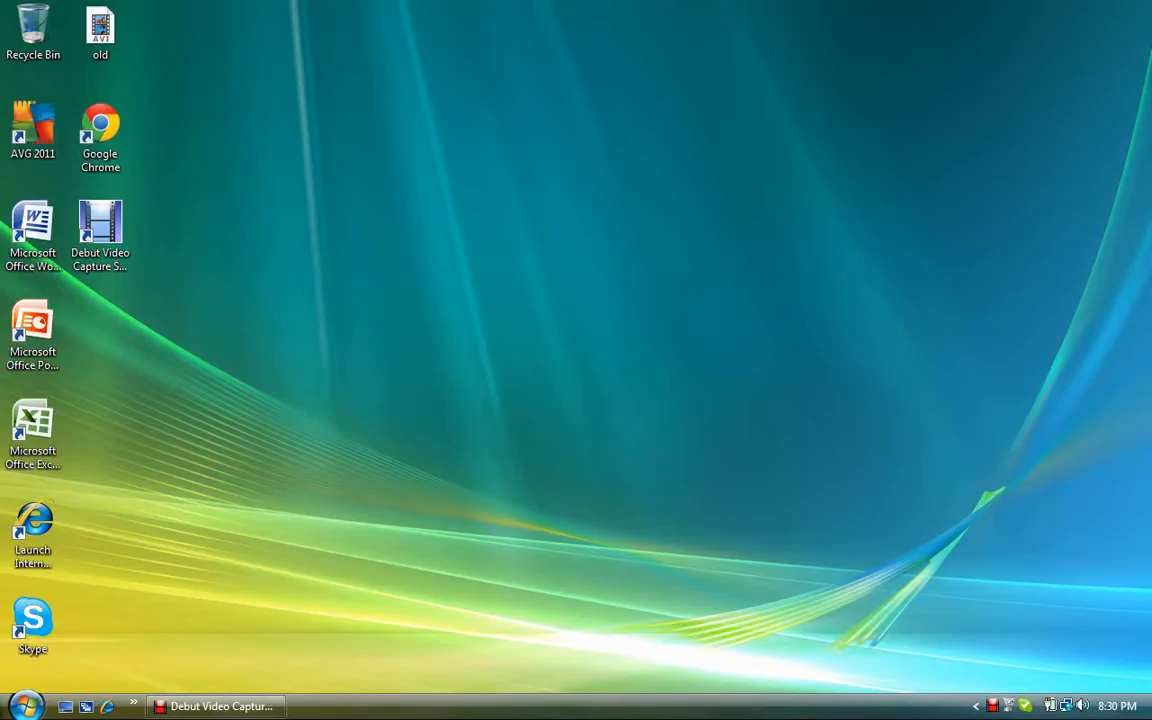
mouse_move(900, 332)
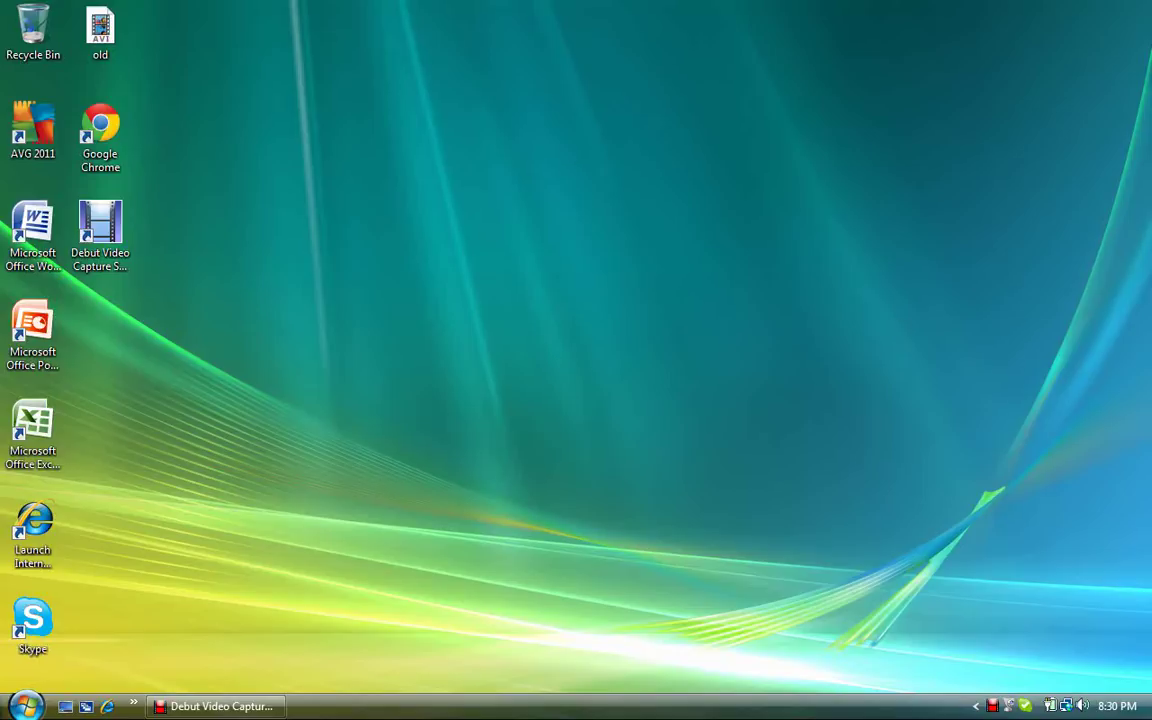
- Browse from the Start menu into Documents and the webcam Remote Monitoring and Video Recording folders
left_click(20, 706)
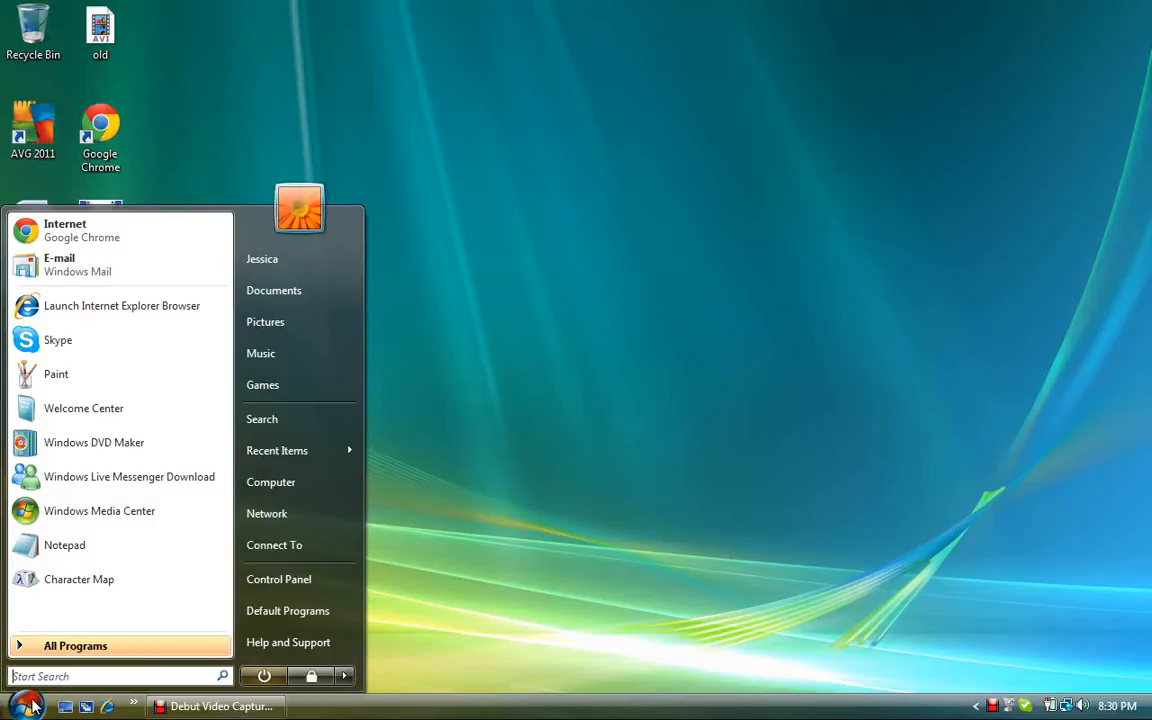
mouse_move(300, 260)
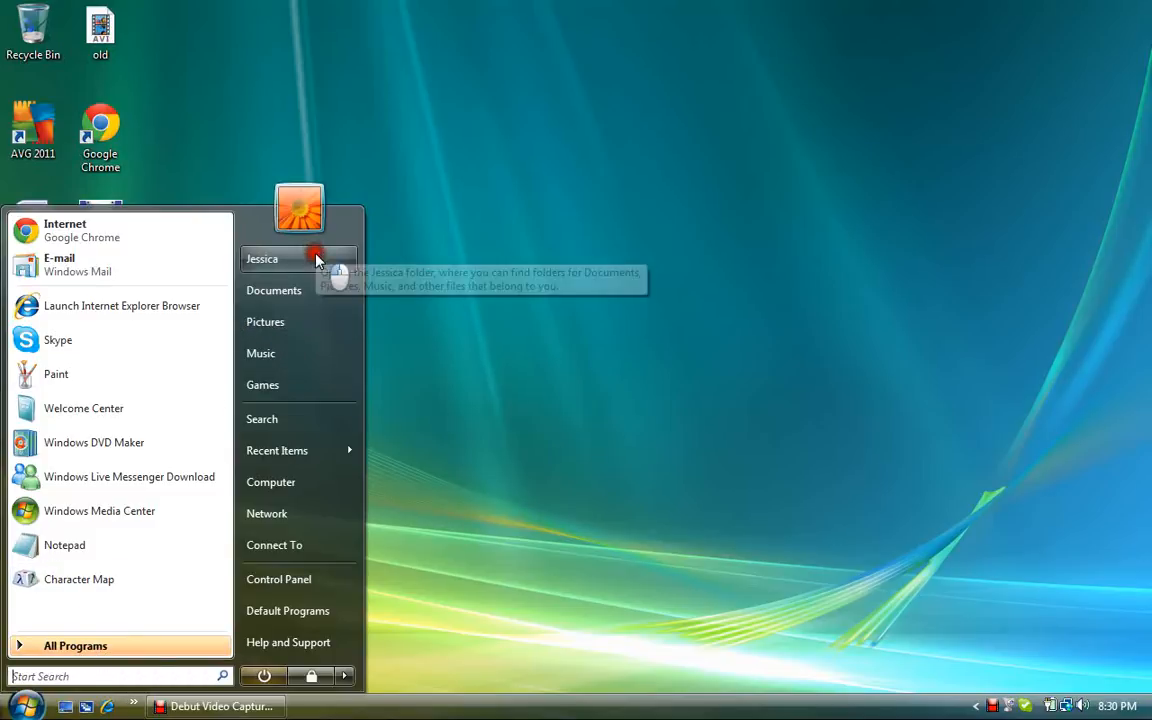
left_click(274, 290)
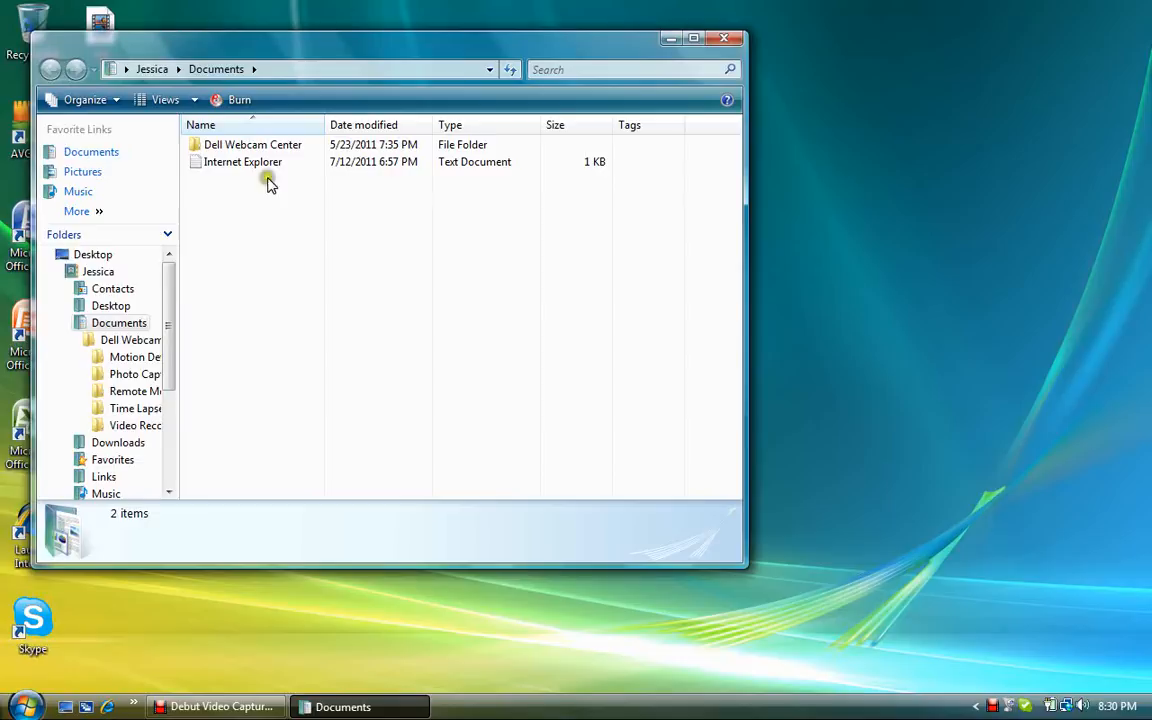
left_click(128, 390)
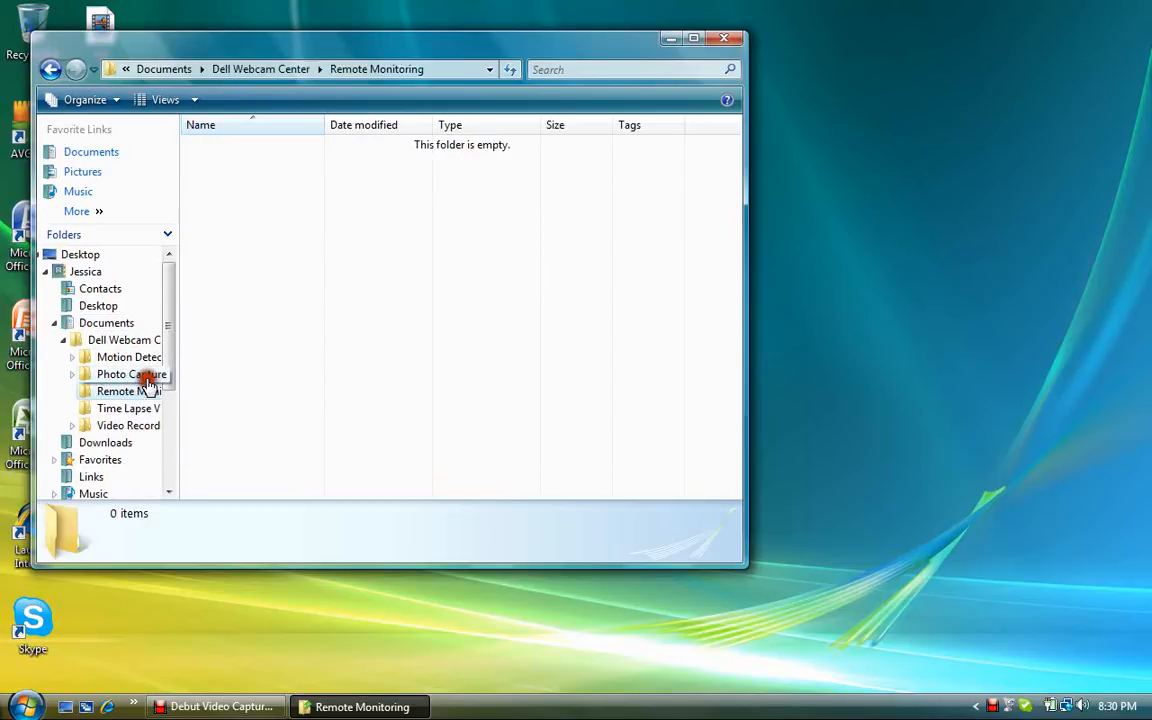
left_click(132, 374)
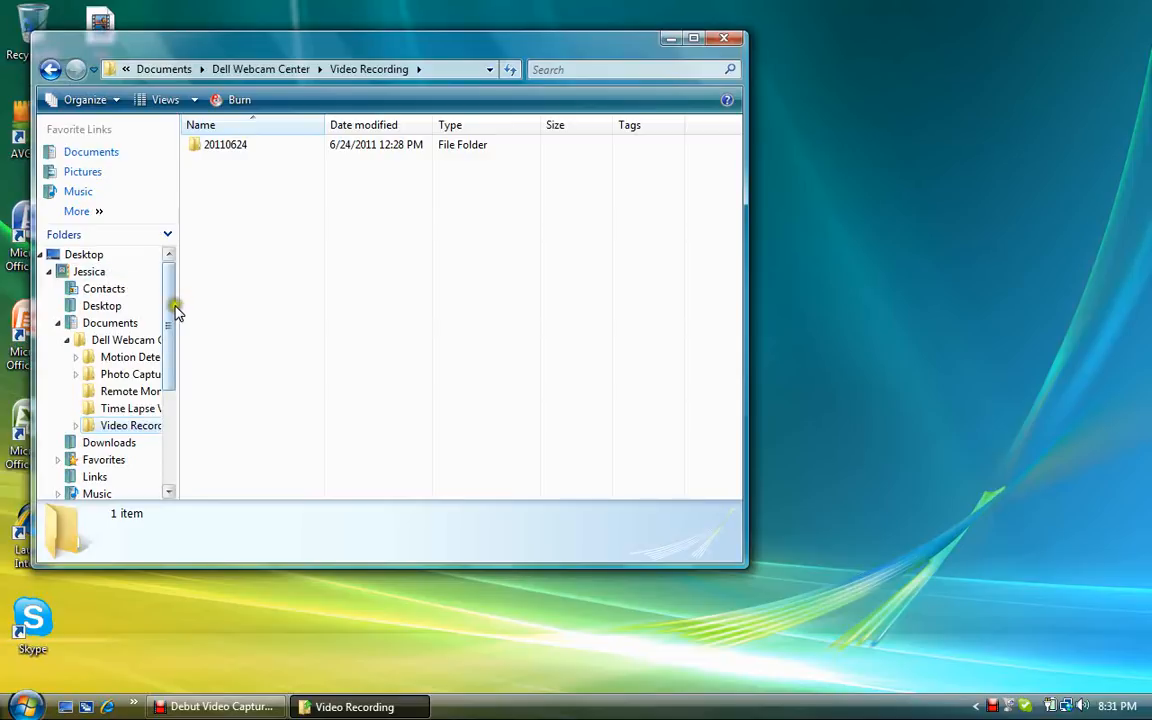
- Show the Recently Changed search results listing the laptop_keyboard image
scroll("down", 3)
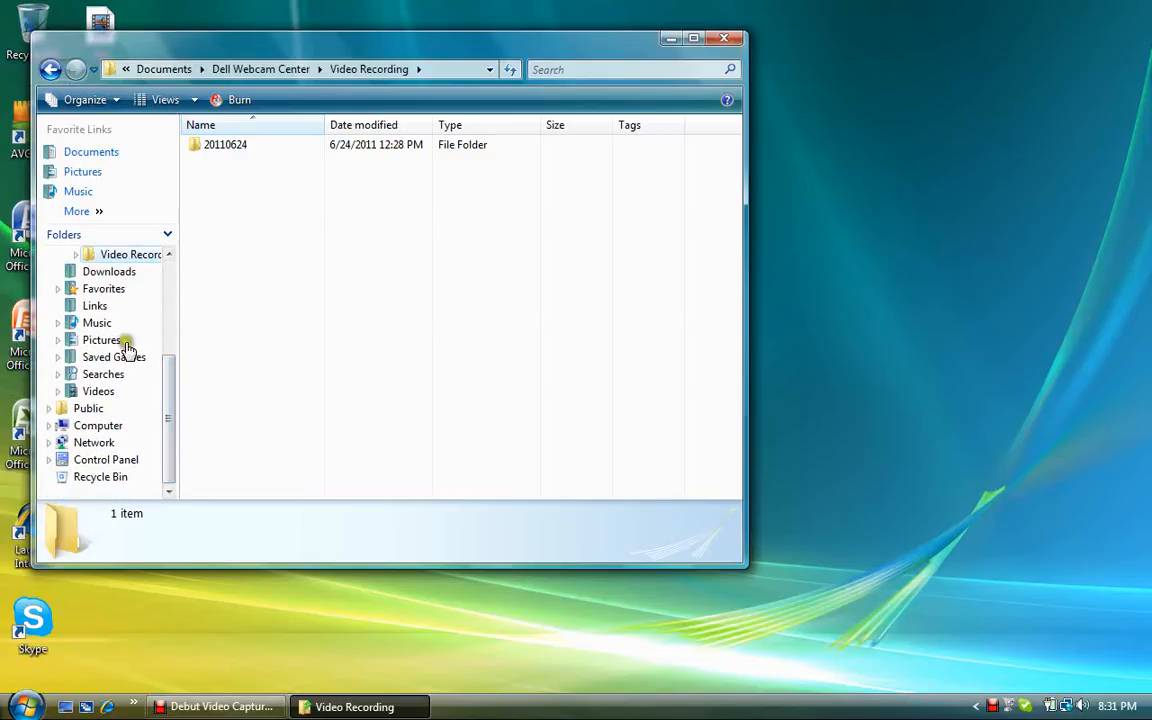
left_click(94, 304)
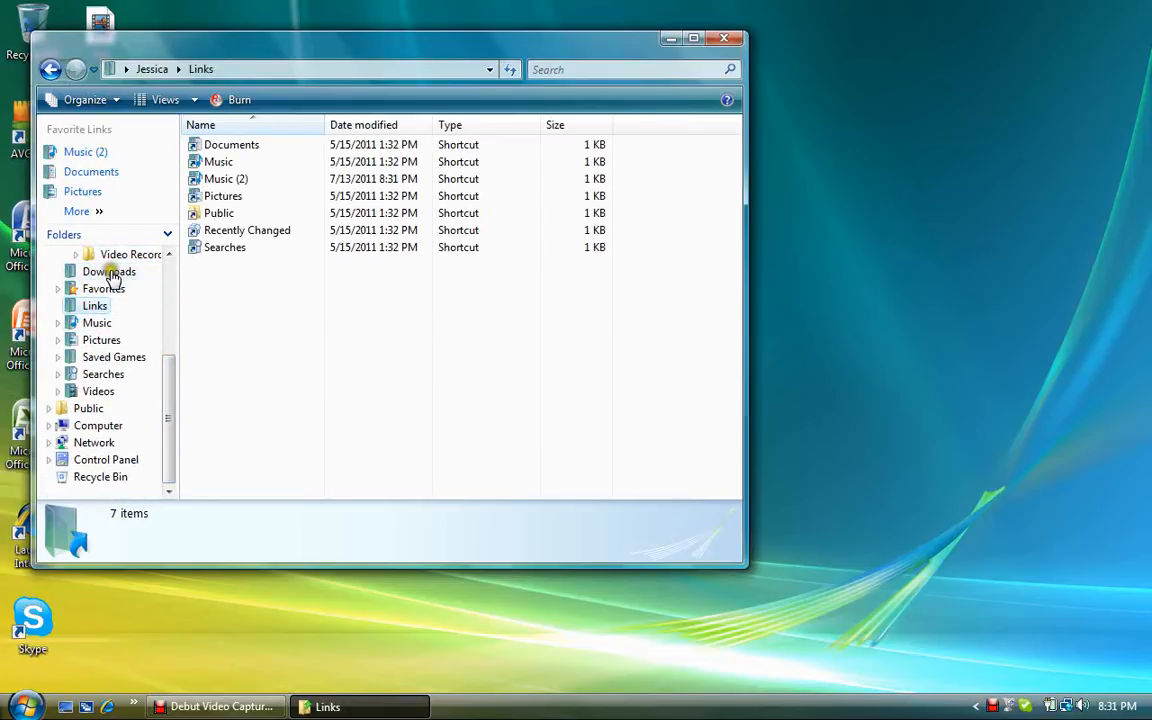
double_click(248, 230)
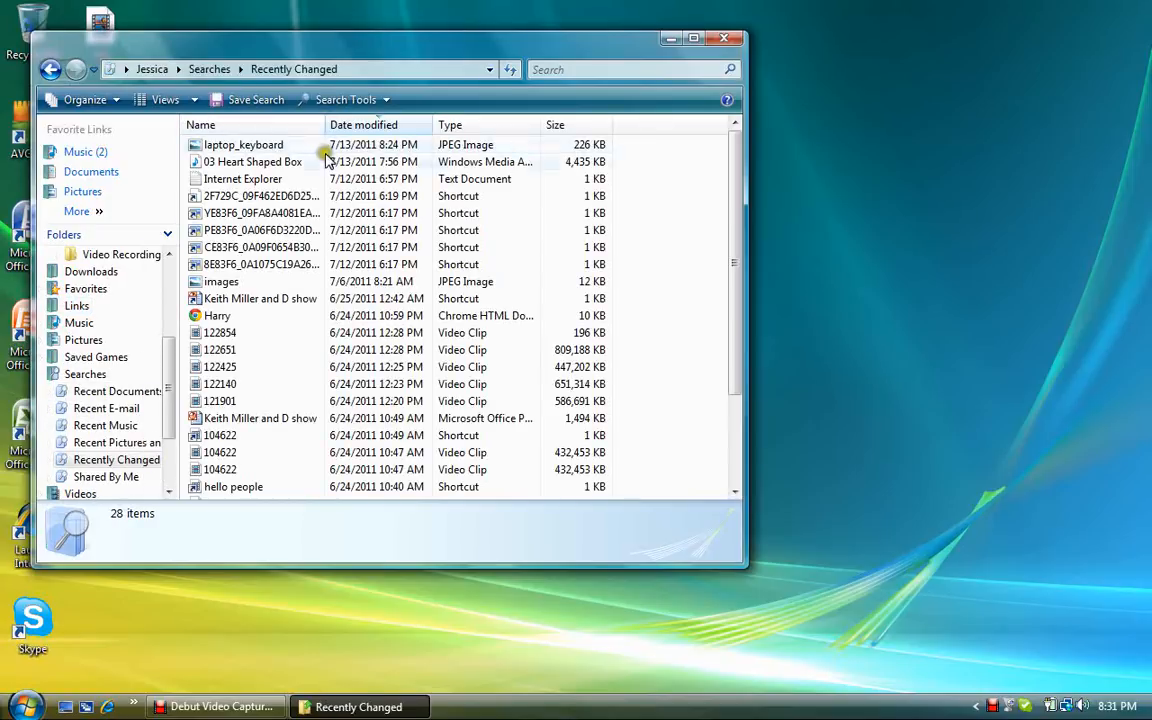
- View laptop_keyboard in Windows Photo Gallery and close the Recently Changed folder window
double_click(244, 144)
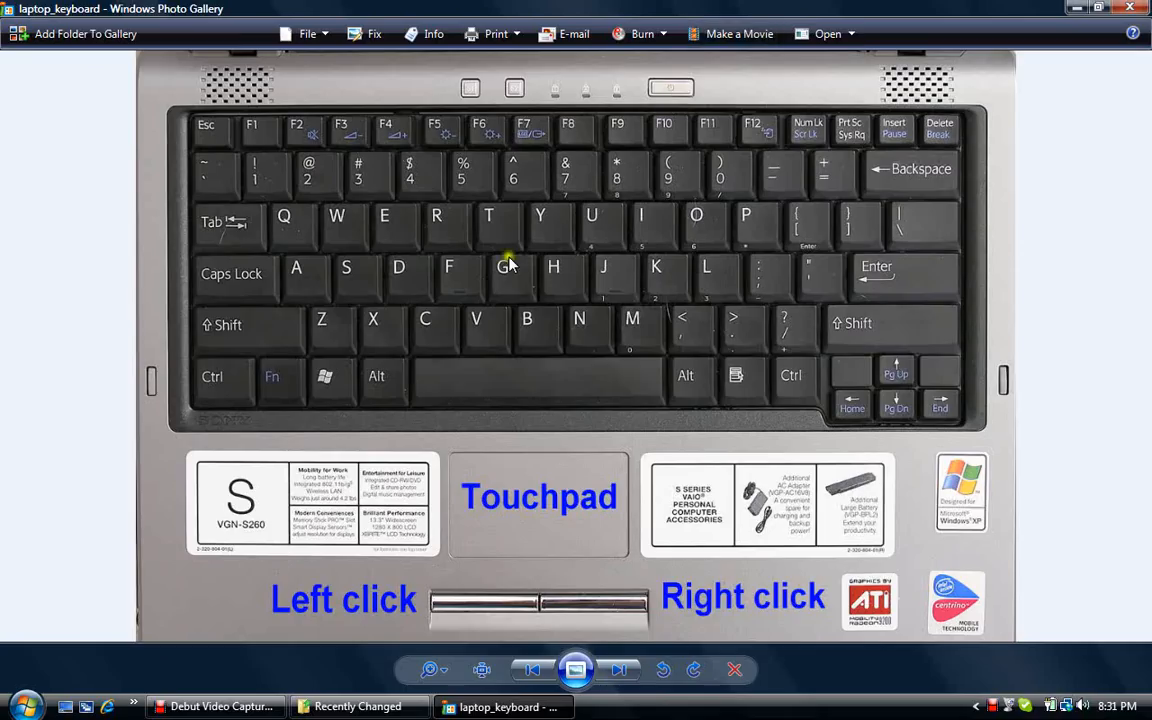
left_click(356, 706)
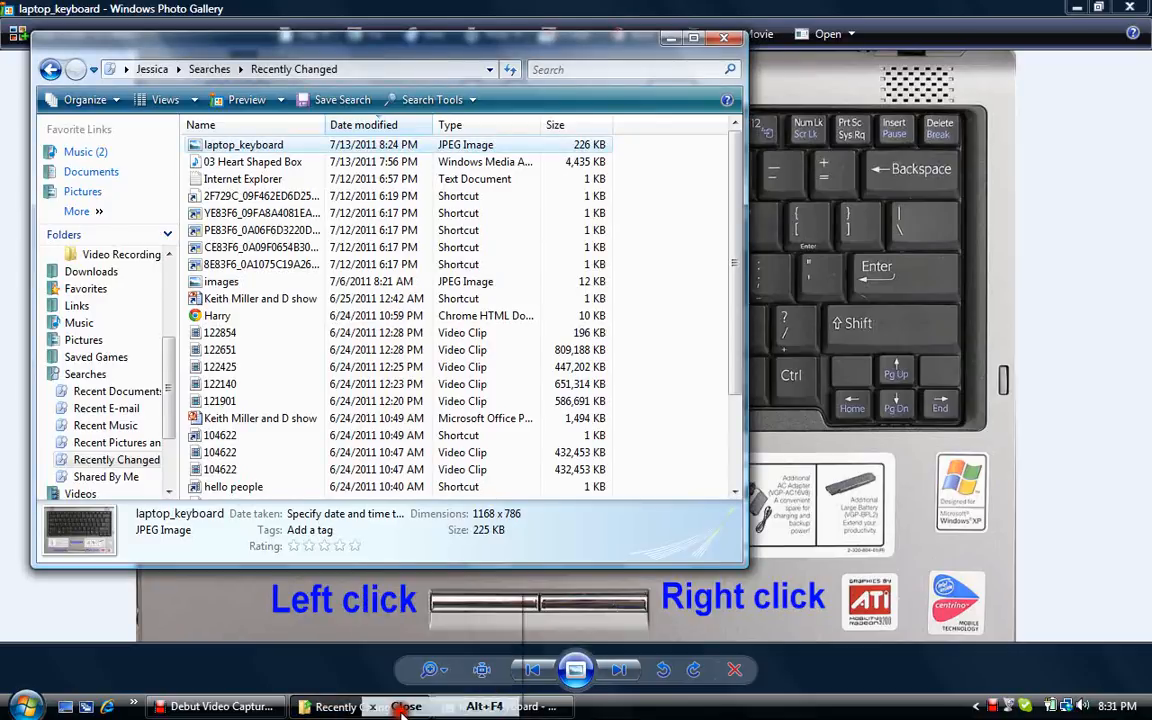
left_click(398, 708)
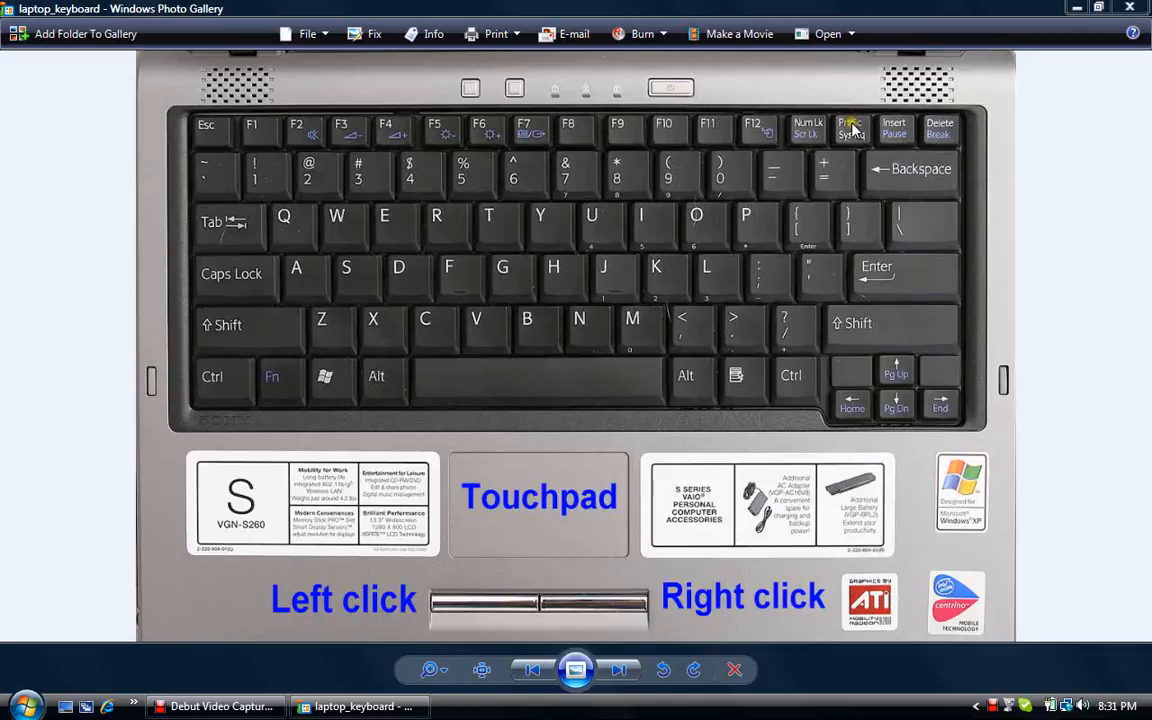
mouse_move(228, 176)
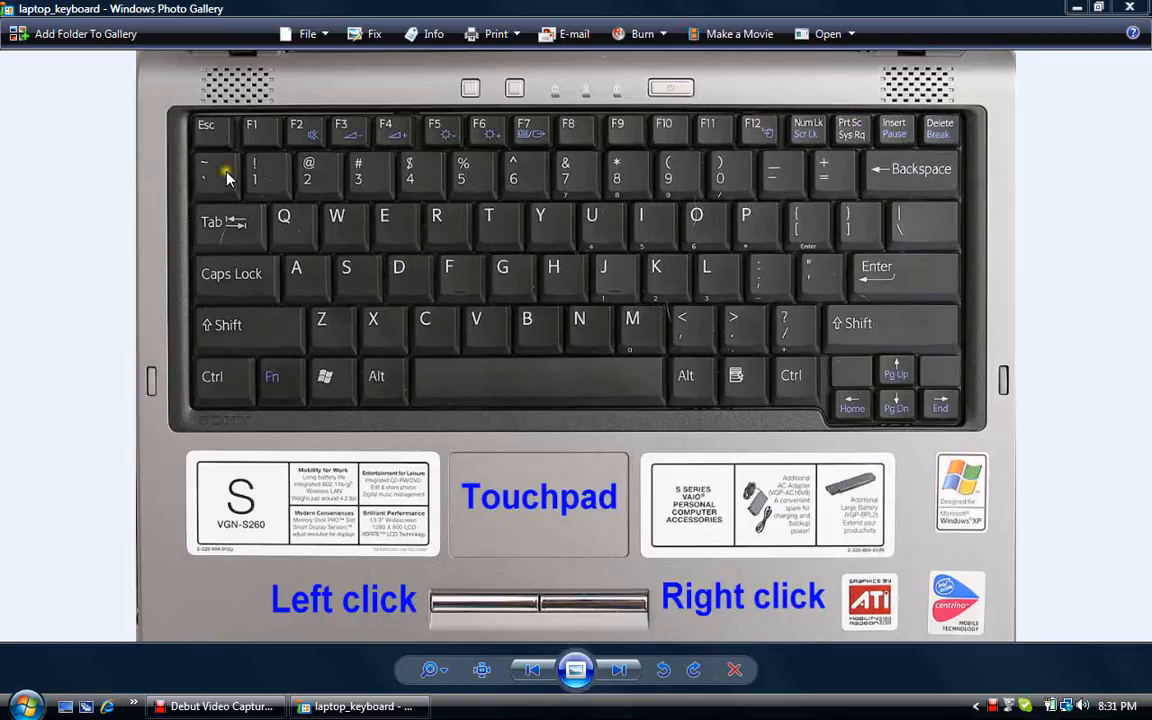
mouse_move(460, 178)
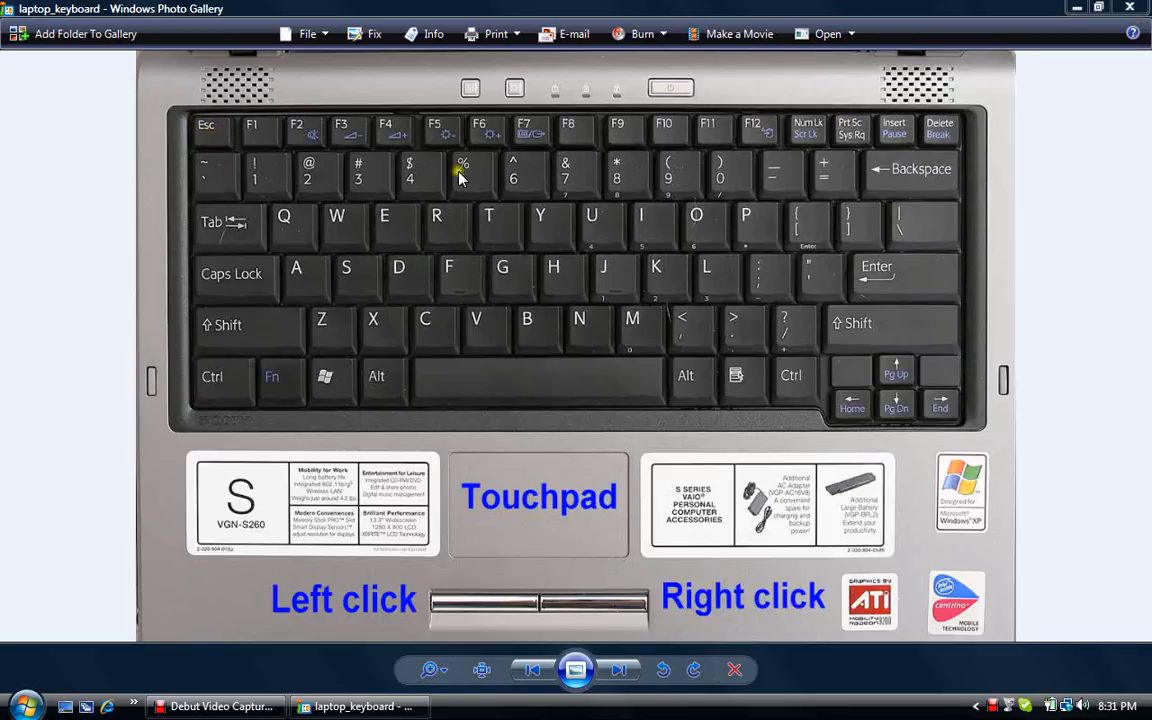
mouse_move(856, 128)
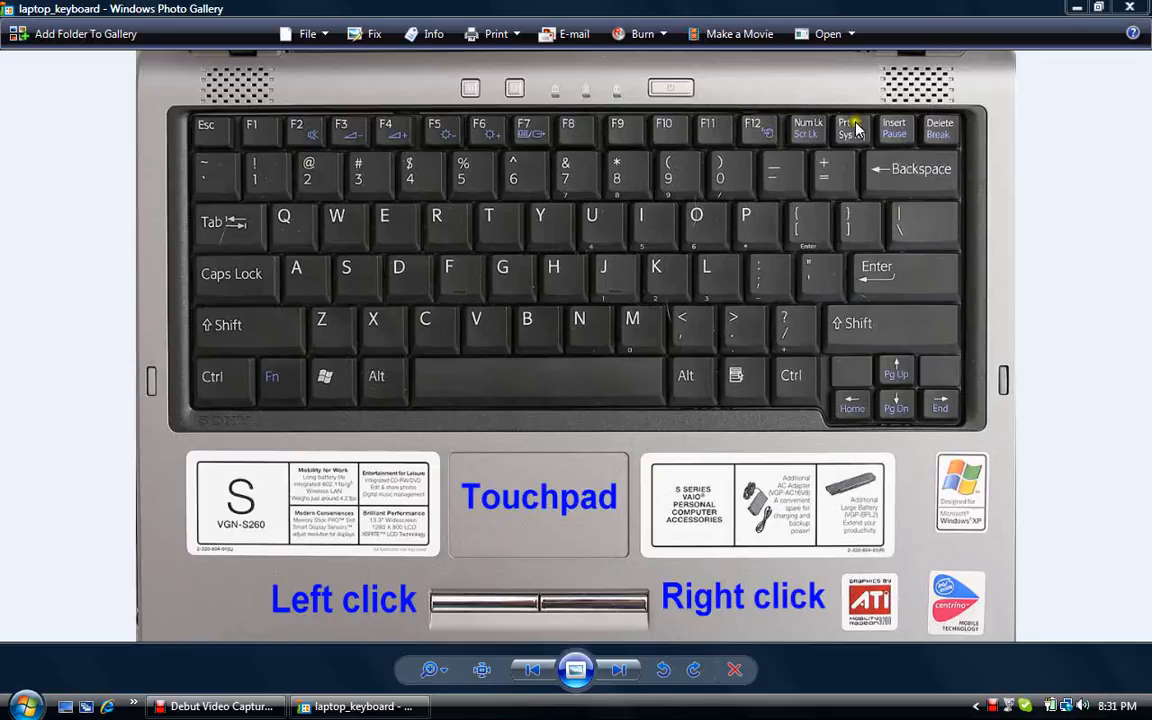
mouse_move(850, 136)
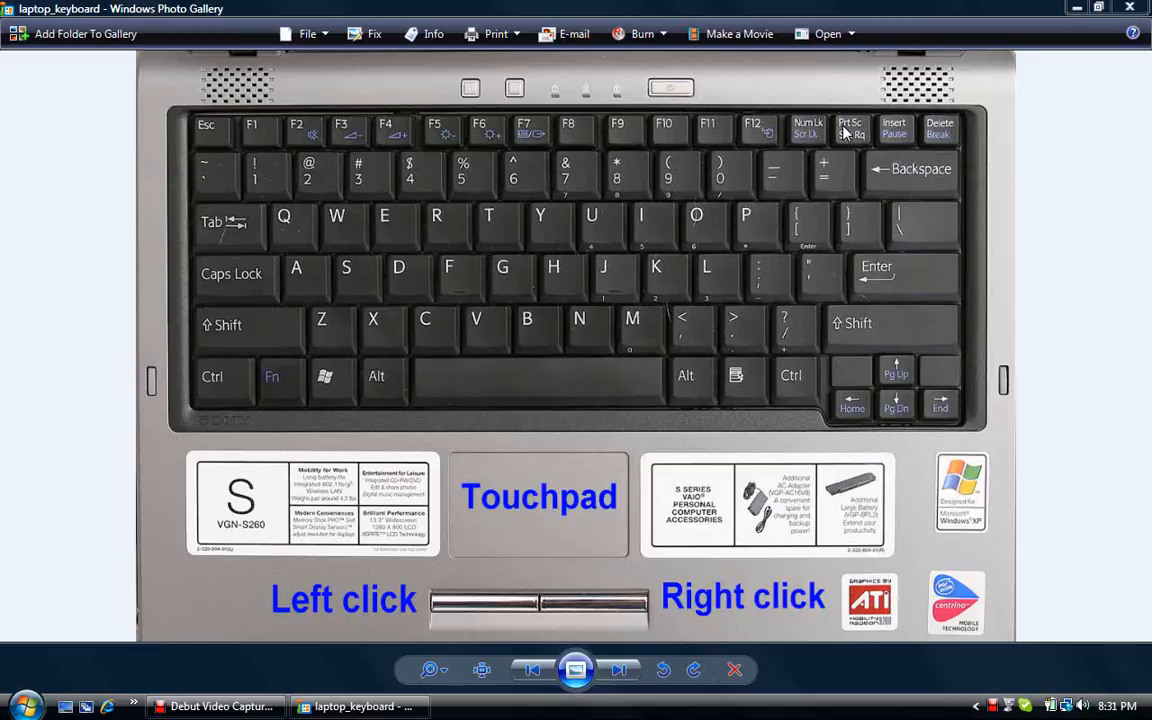
mouse_move(852, 138)
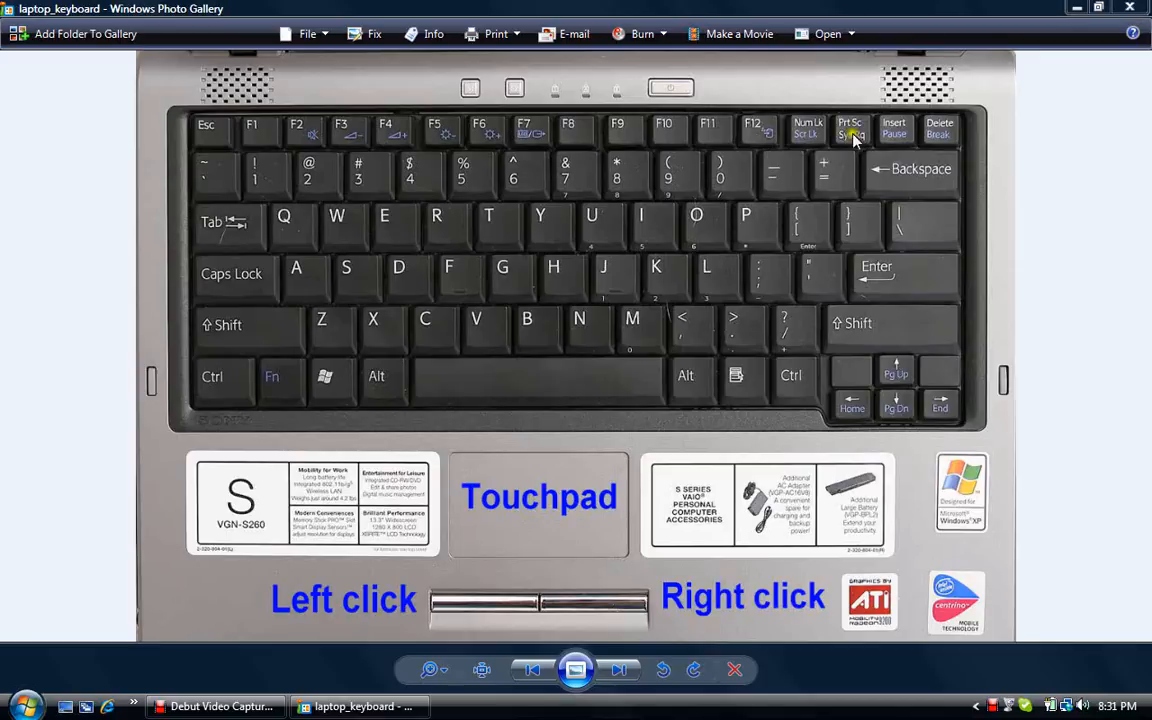
mouse_move(864, 158)
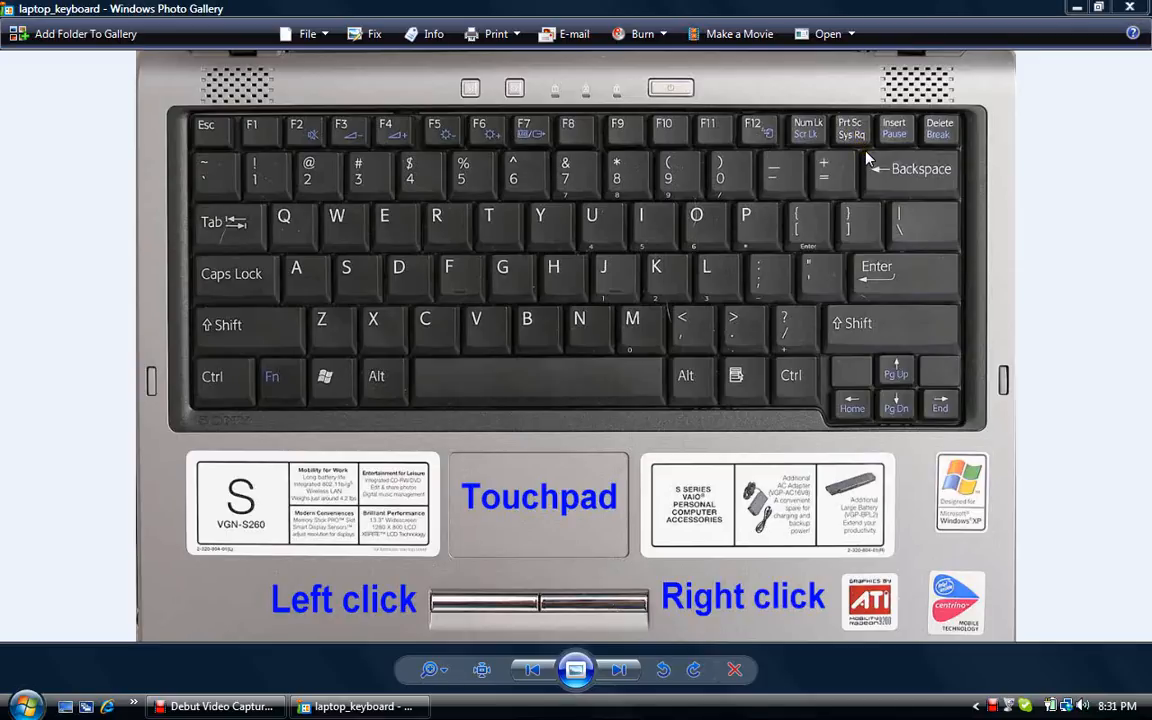
mouse_move(904, 152)
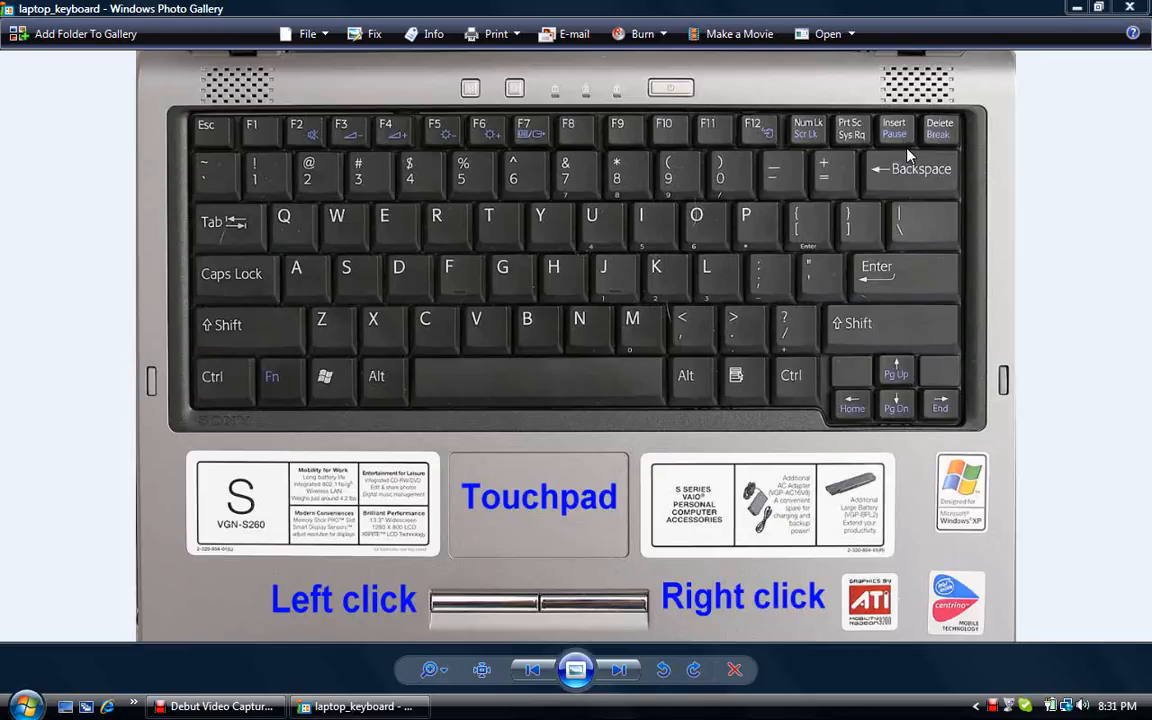
mouse_move(850, 120)
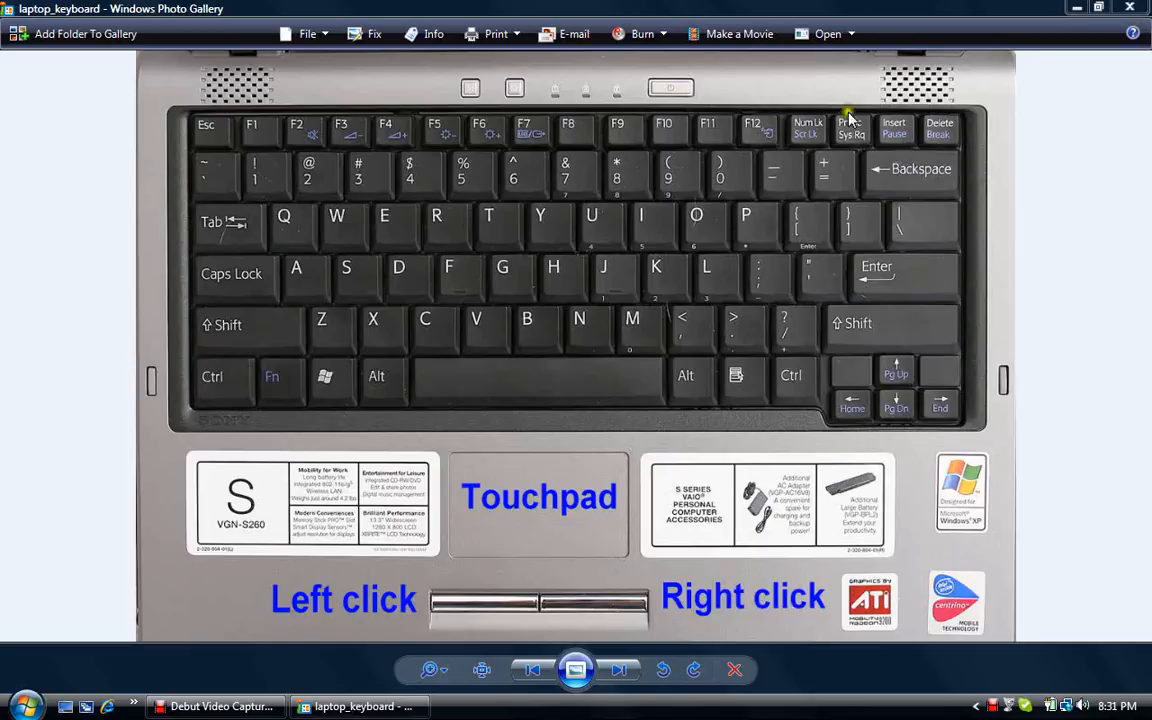
- Start Paint with a blank picture and mark a rectangular selection at the canvas top-left
left_click(22, 704)
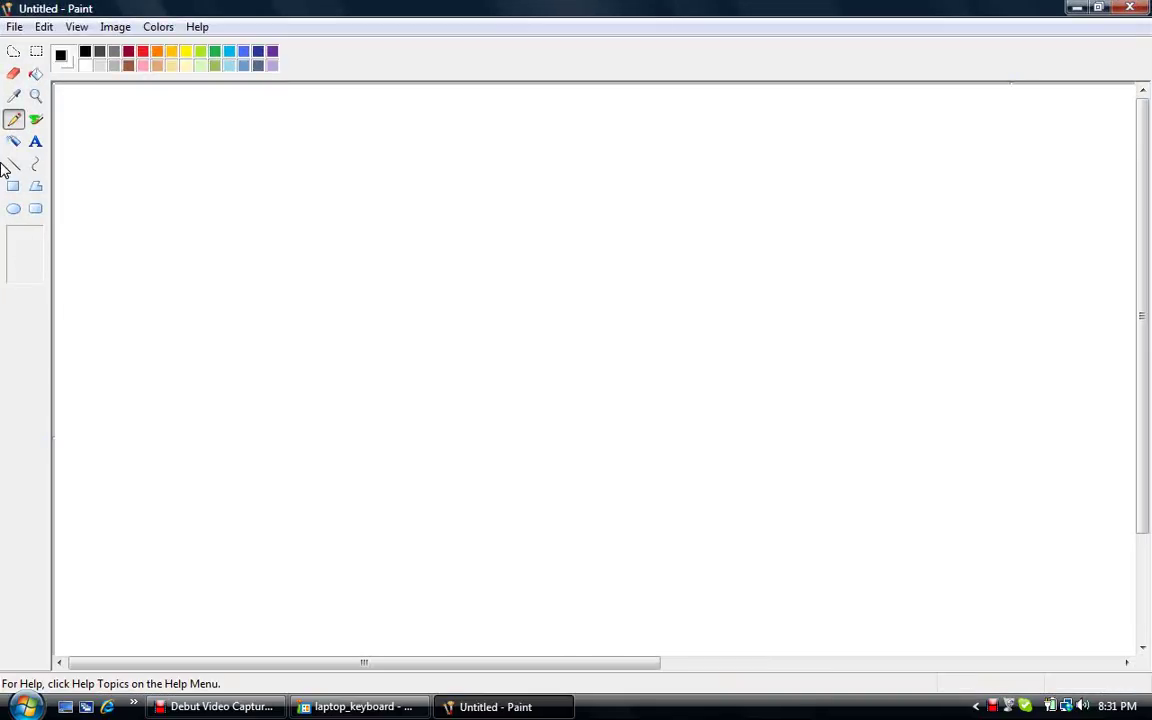
mouse_move(36, 52)
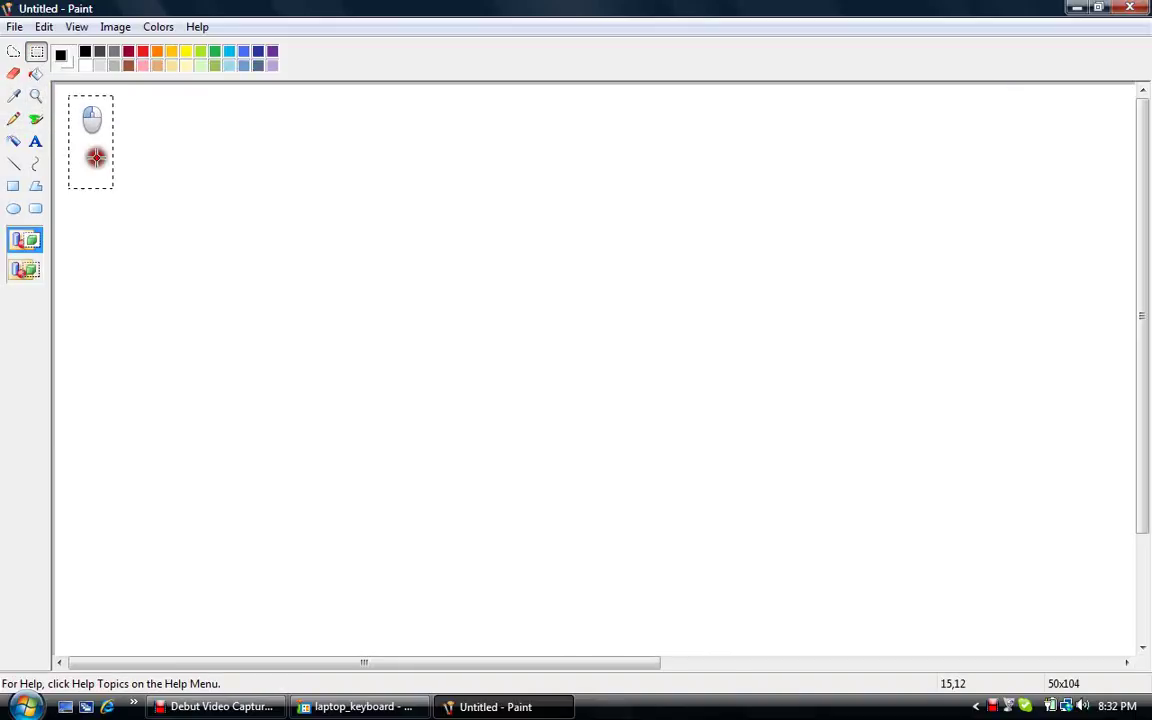
left_click_drag(96, 158, 422, 468)
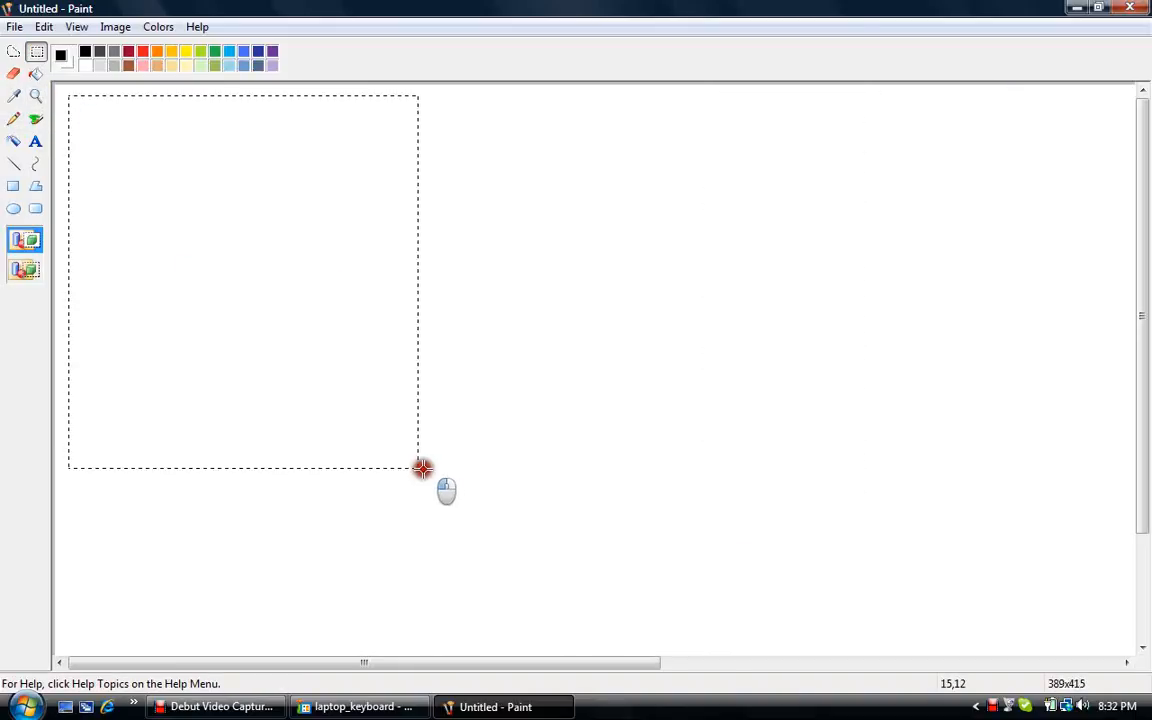
left_click_drag(420, 468, 148, 204)
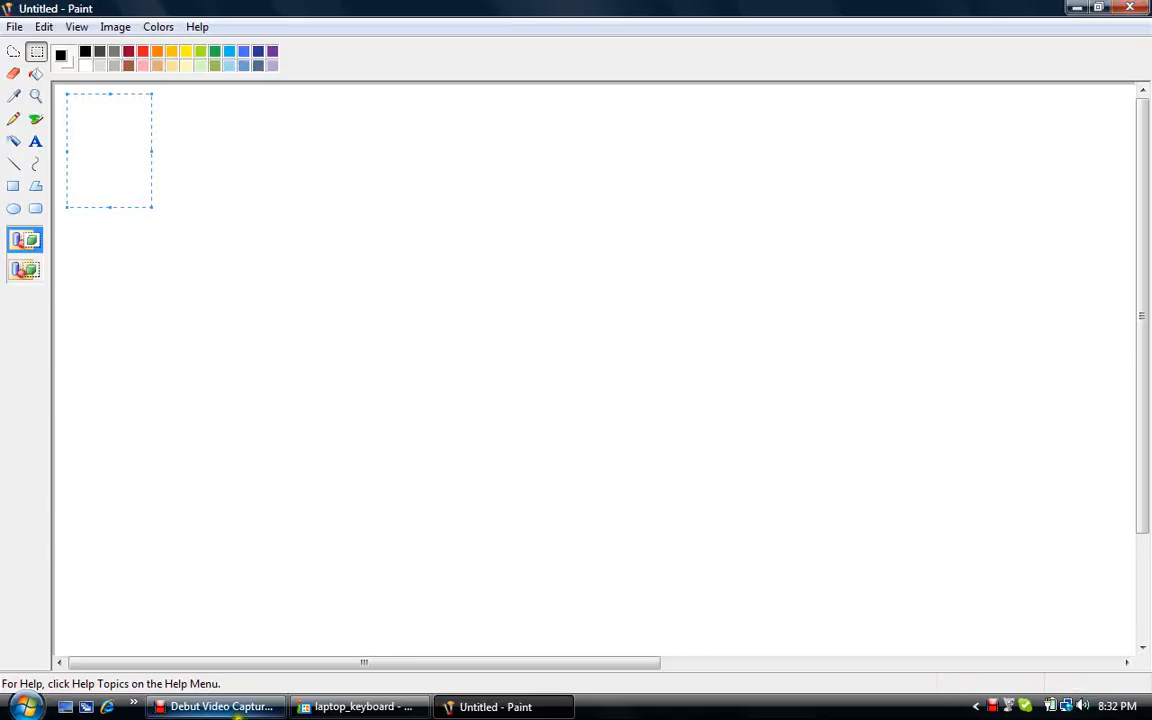
mouse_move(358, 708)
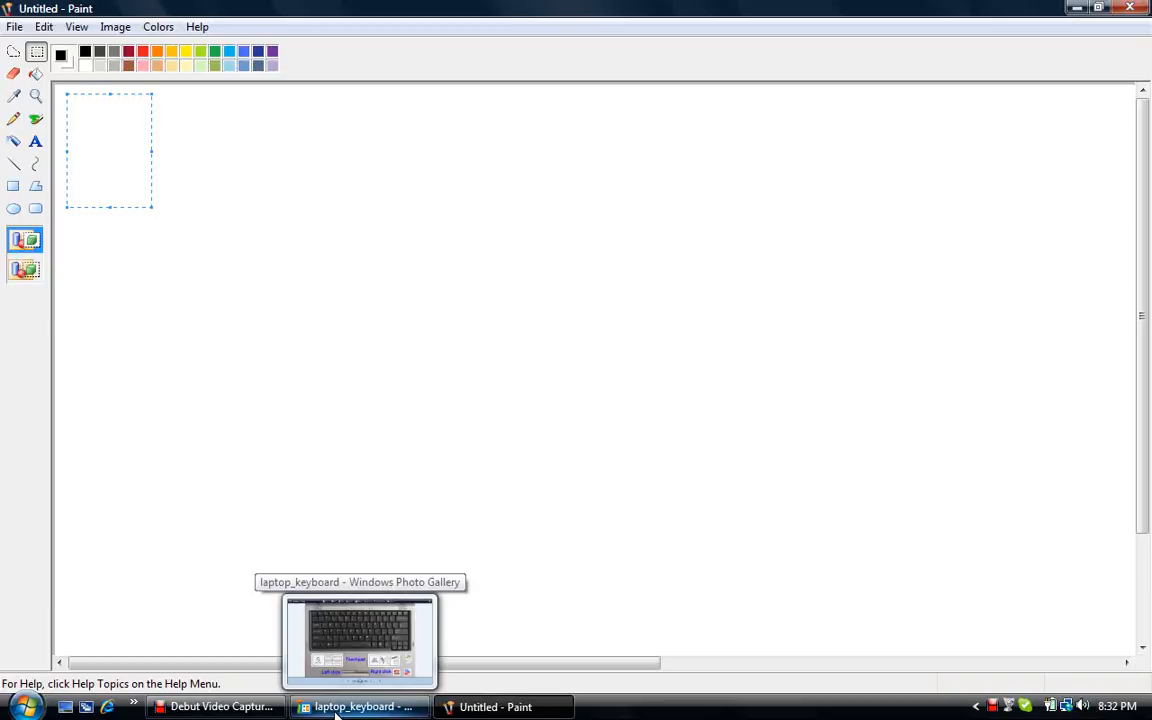
- Capture the keyboard photo view and bring up Paint's edit options to paste it
left_click(358, 708)
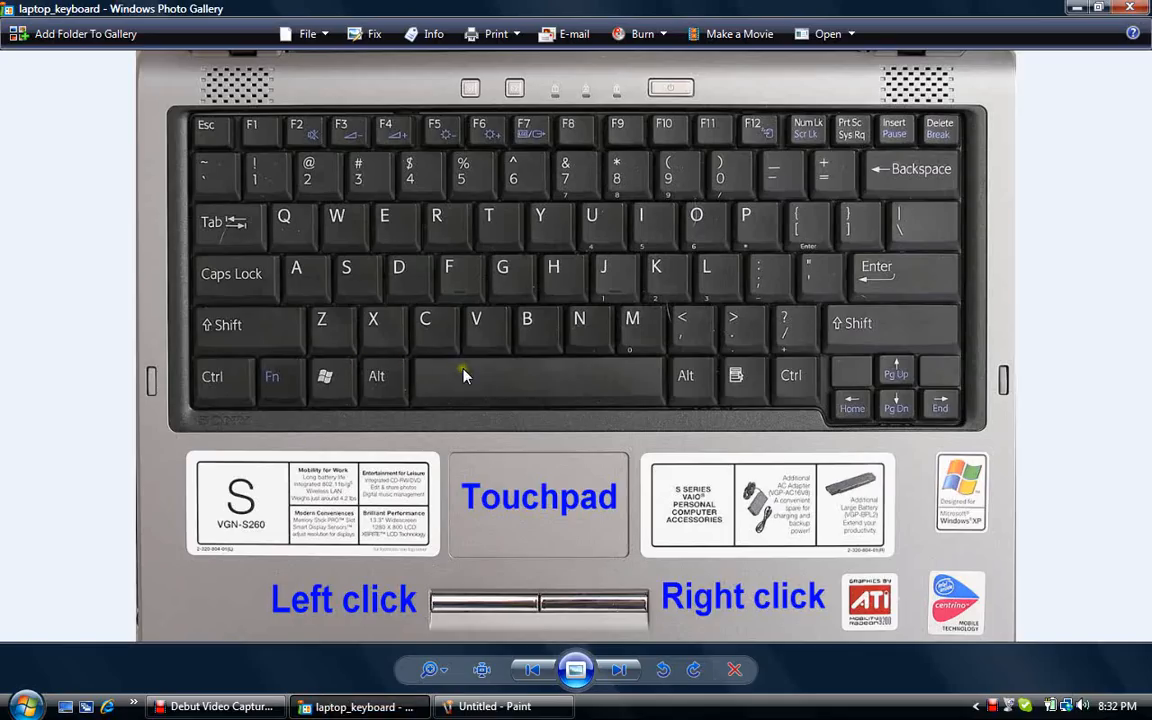
mouse_move(204, 510)
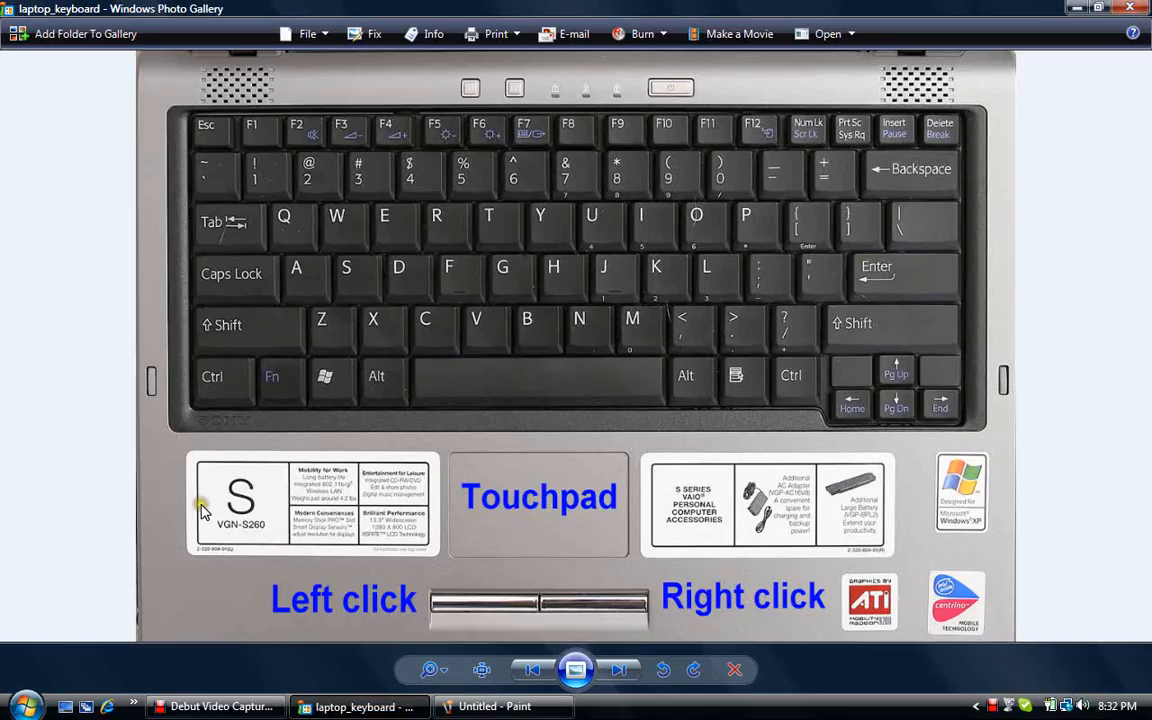
left_click(504, 706)
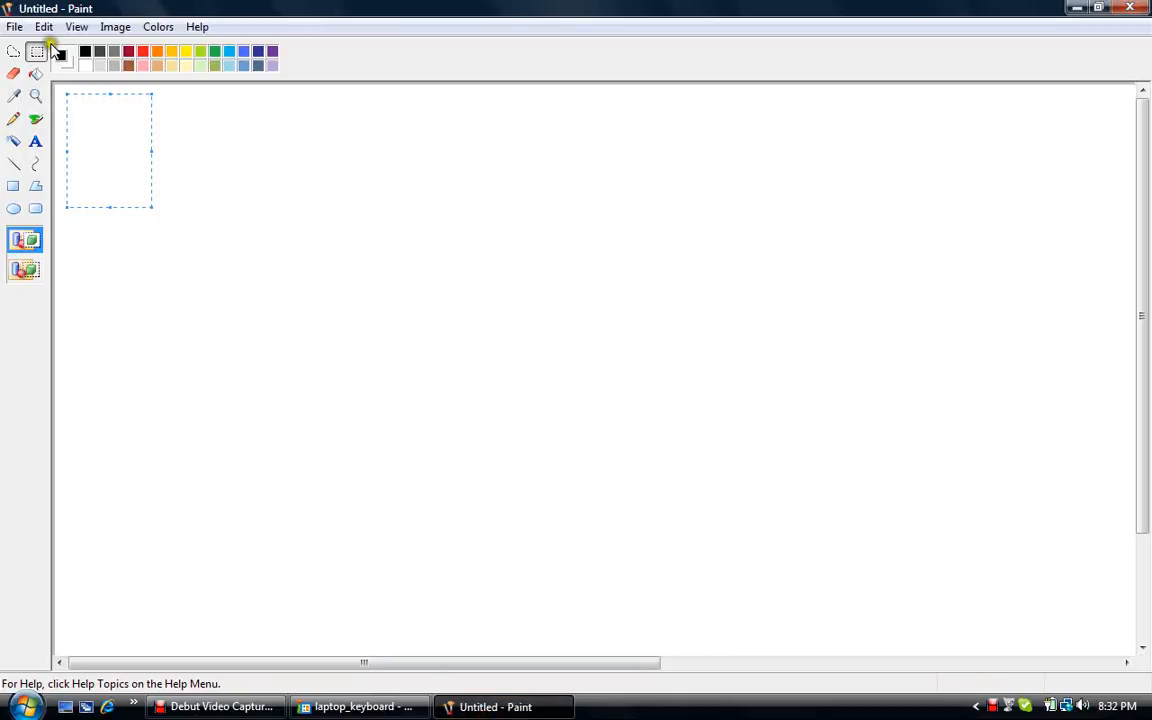
right_click(110, 140)
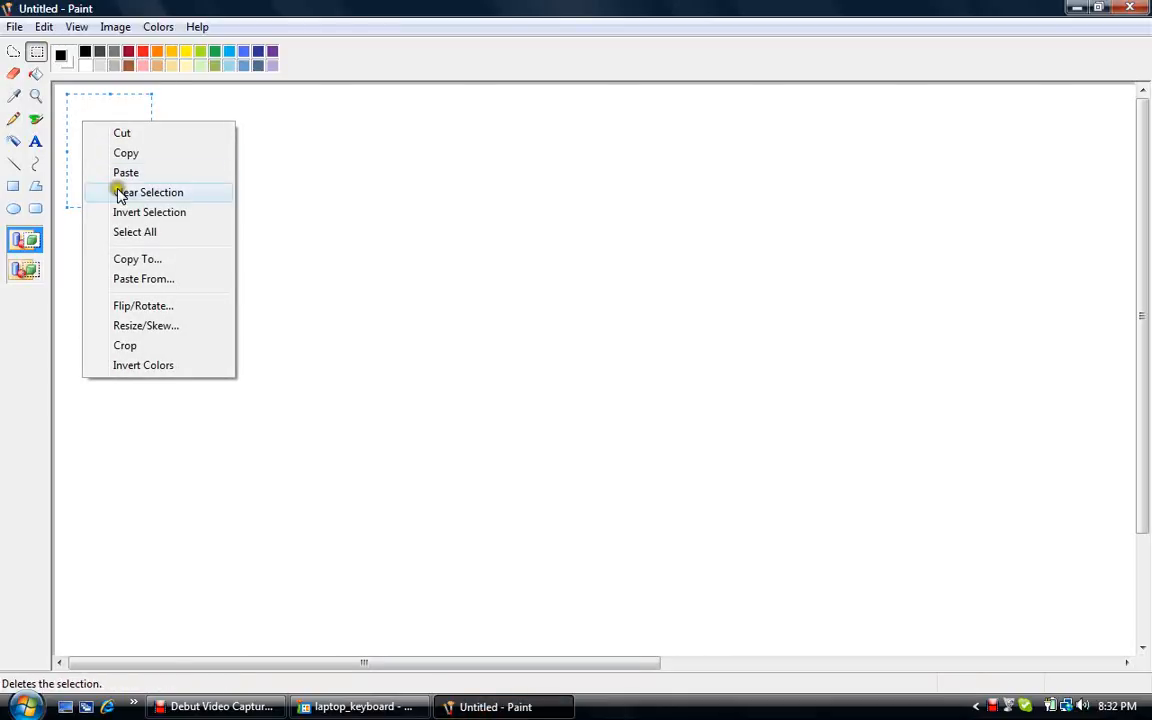
mouse_move(136, 260)
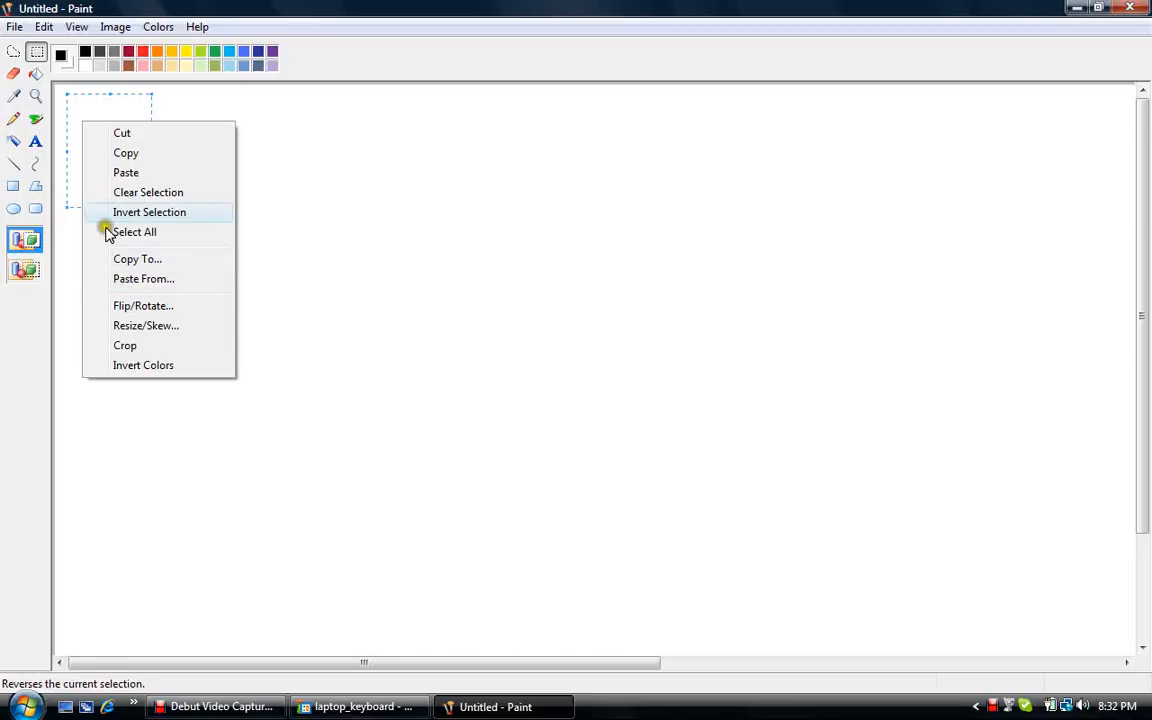
mouse_move(126, 172)
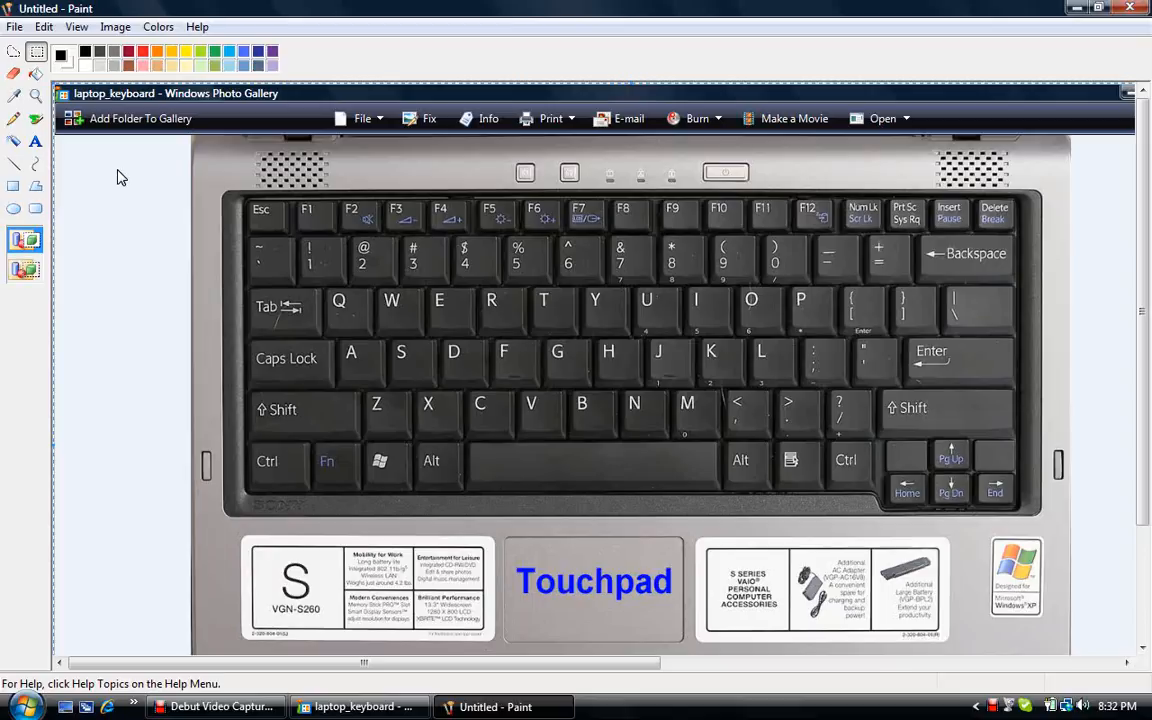
mouse_move(512, 22)
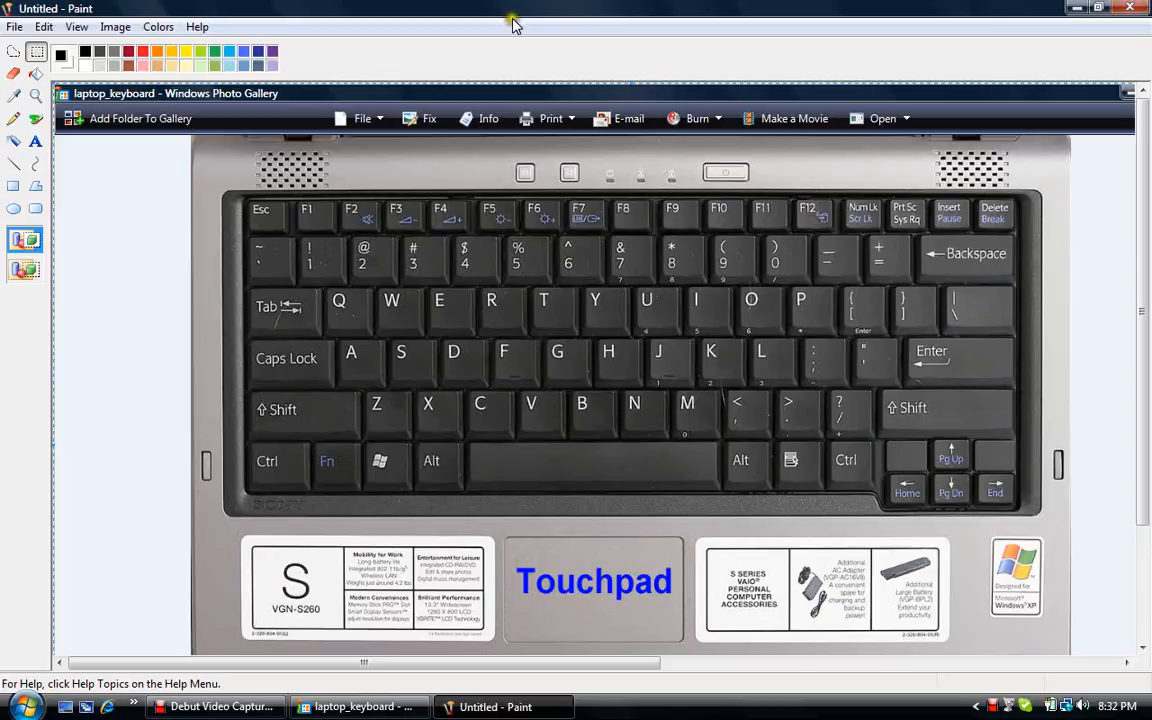
- Close Paint discarding the untitled image and close Windows Photo Gallery
left_click(1128, 8)
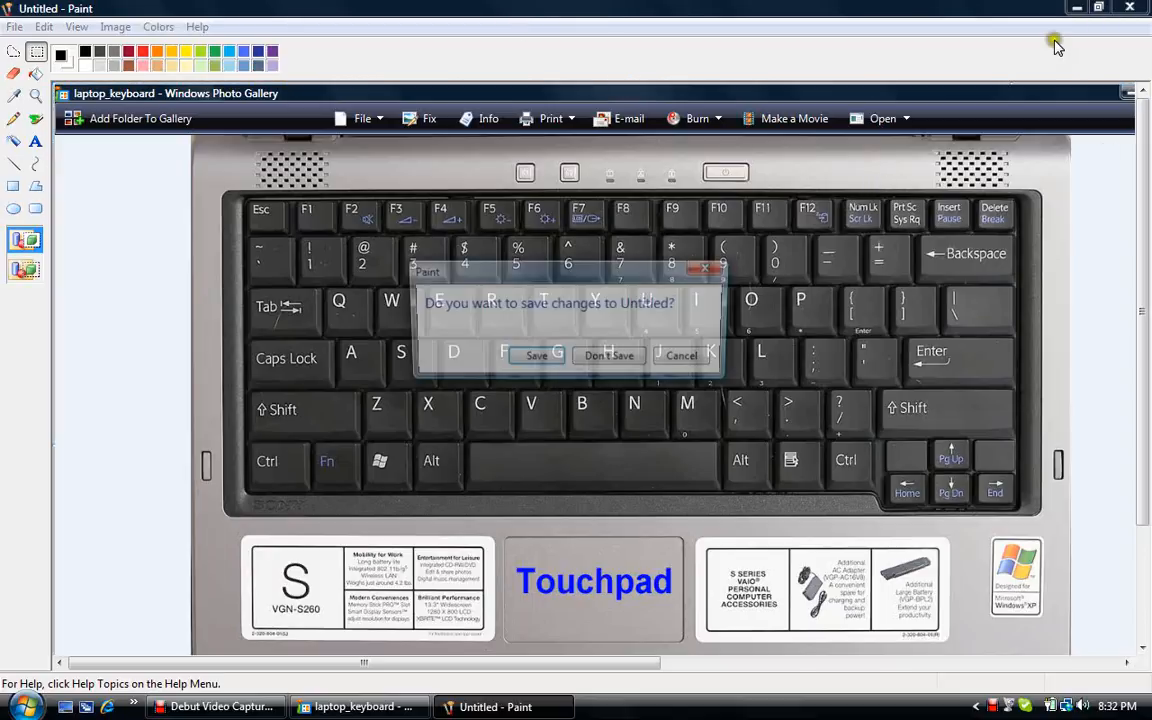
left_click(608, 356)
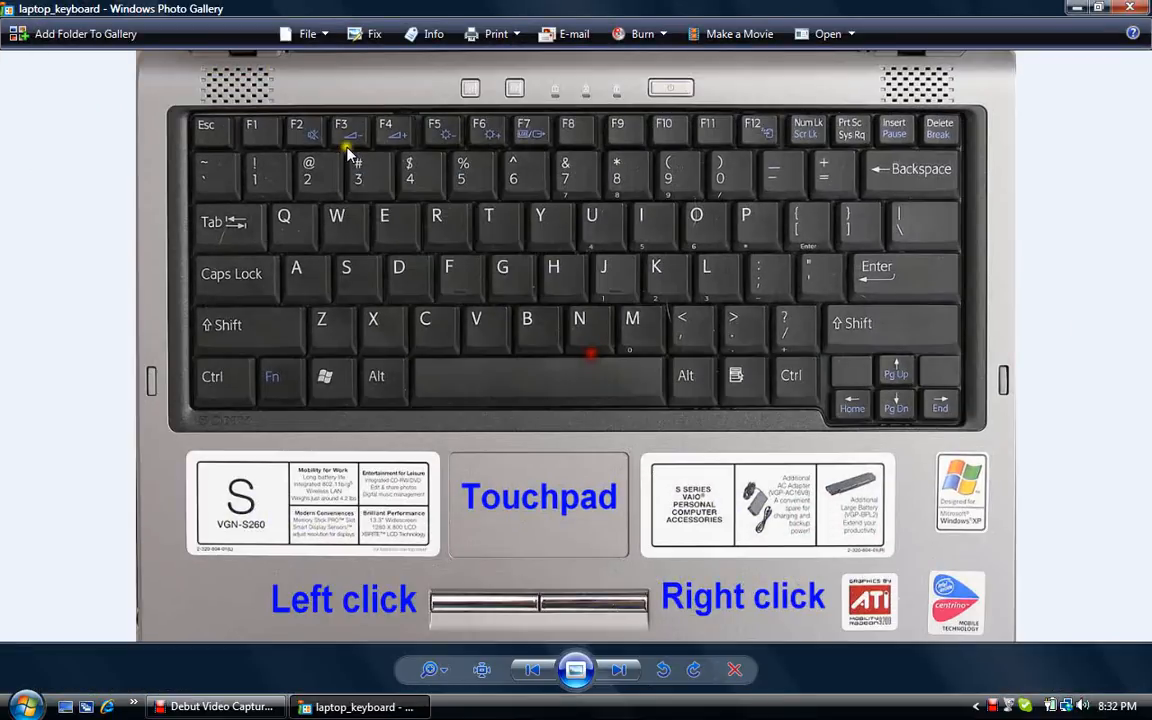
left_click(1106, 8)
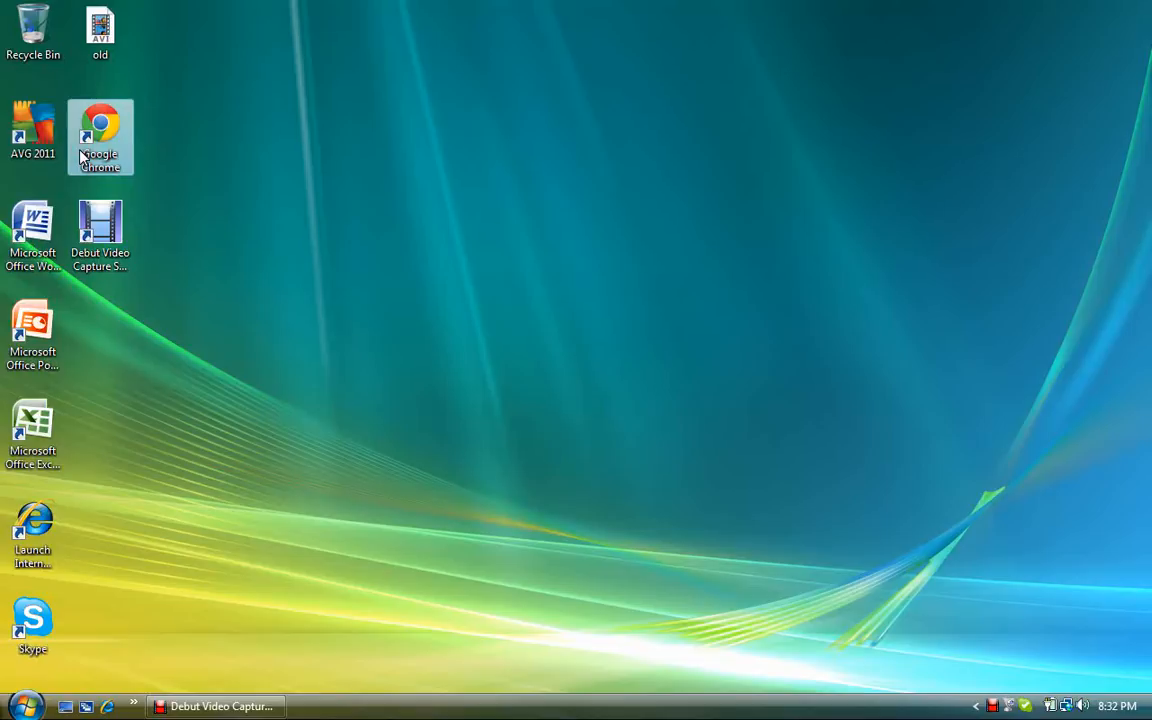
- Launch Chrome, load google.com and focus its search box
double_click(100, 136)
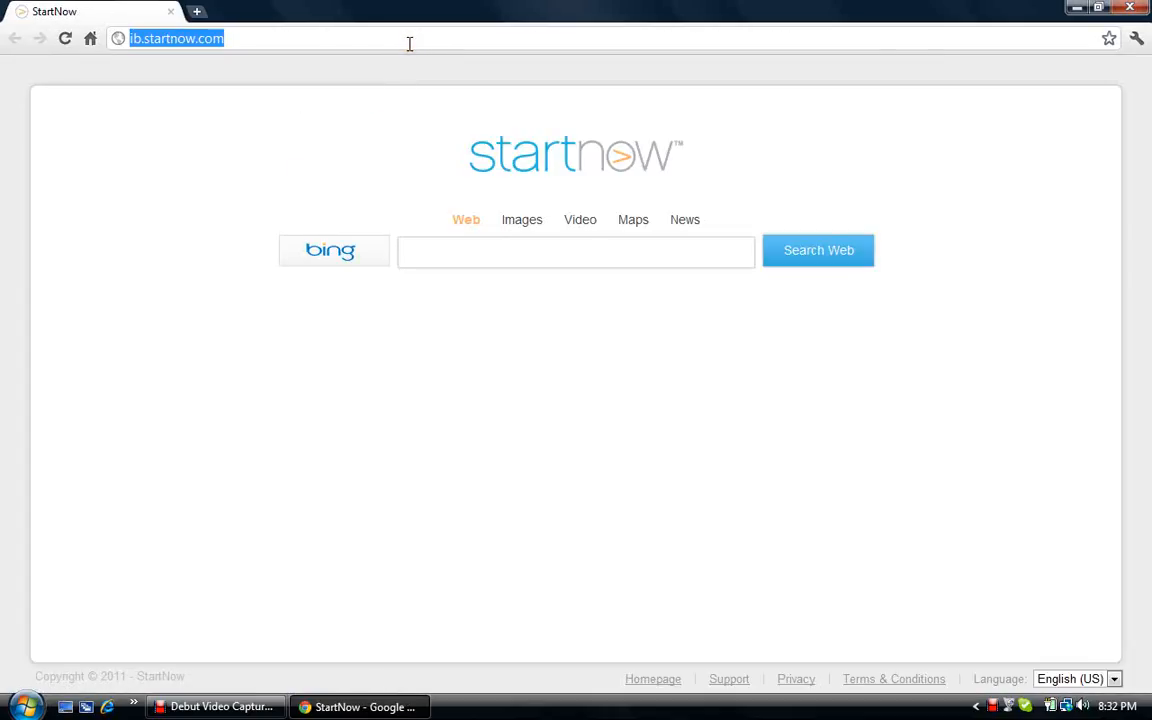
type("google.com")
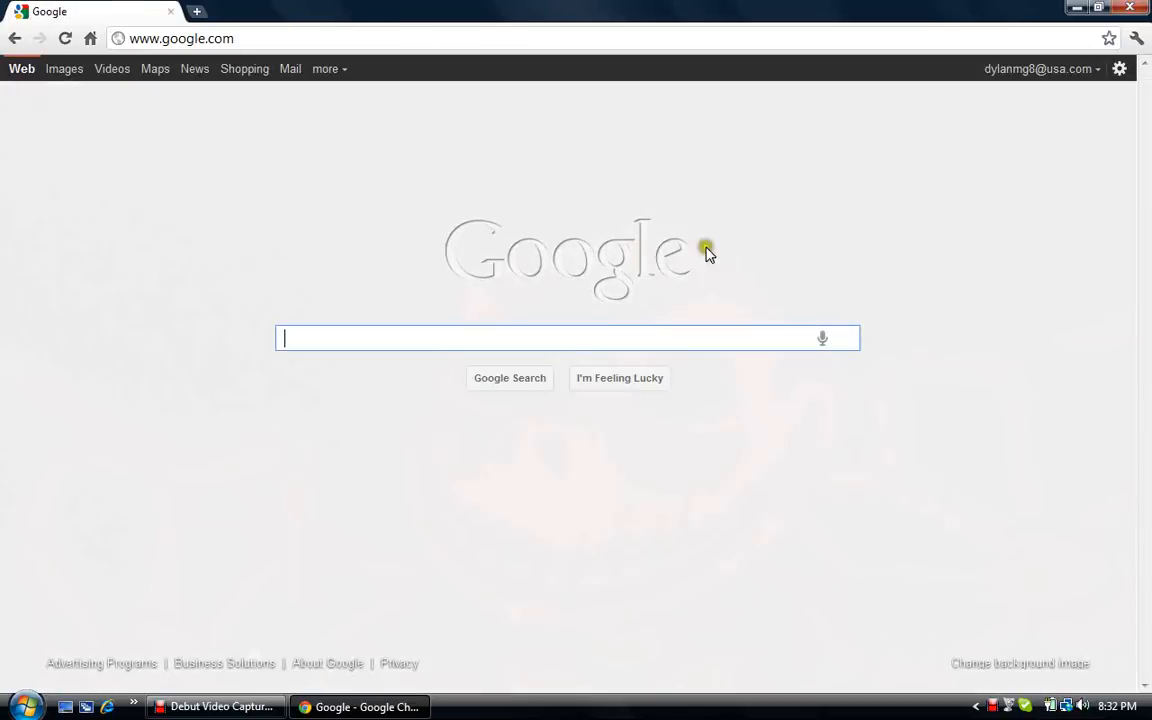
left_click(1020, 662)
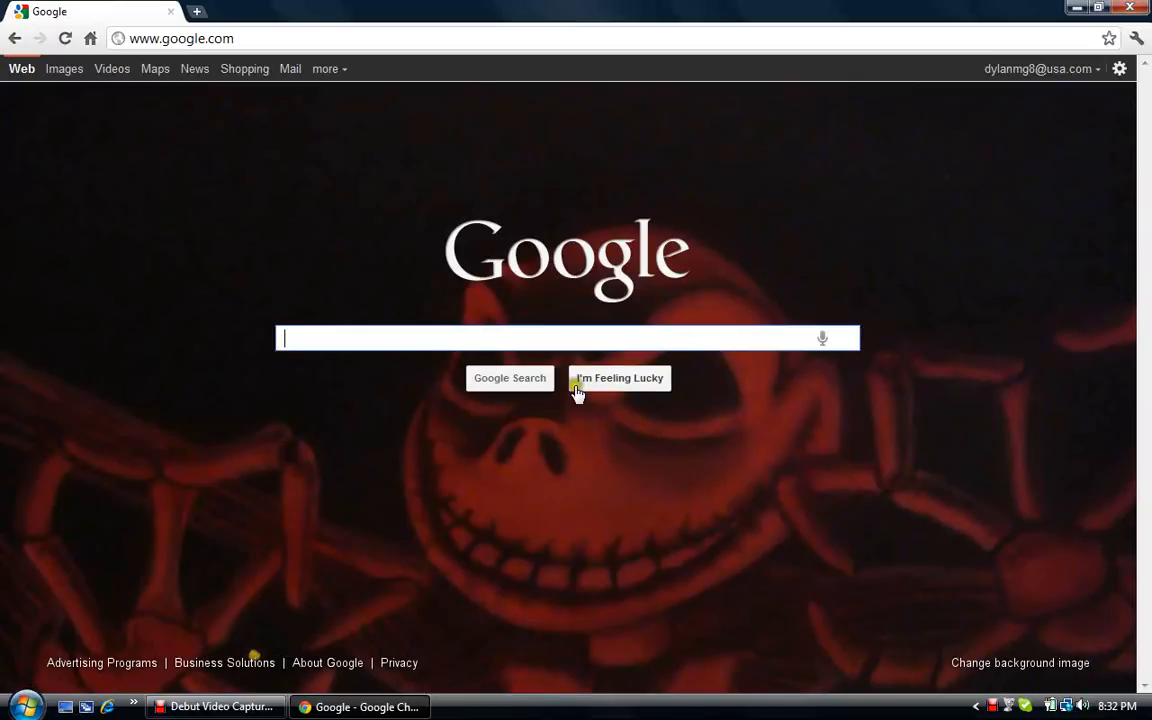
mouse_move(576, 332)
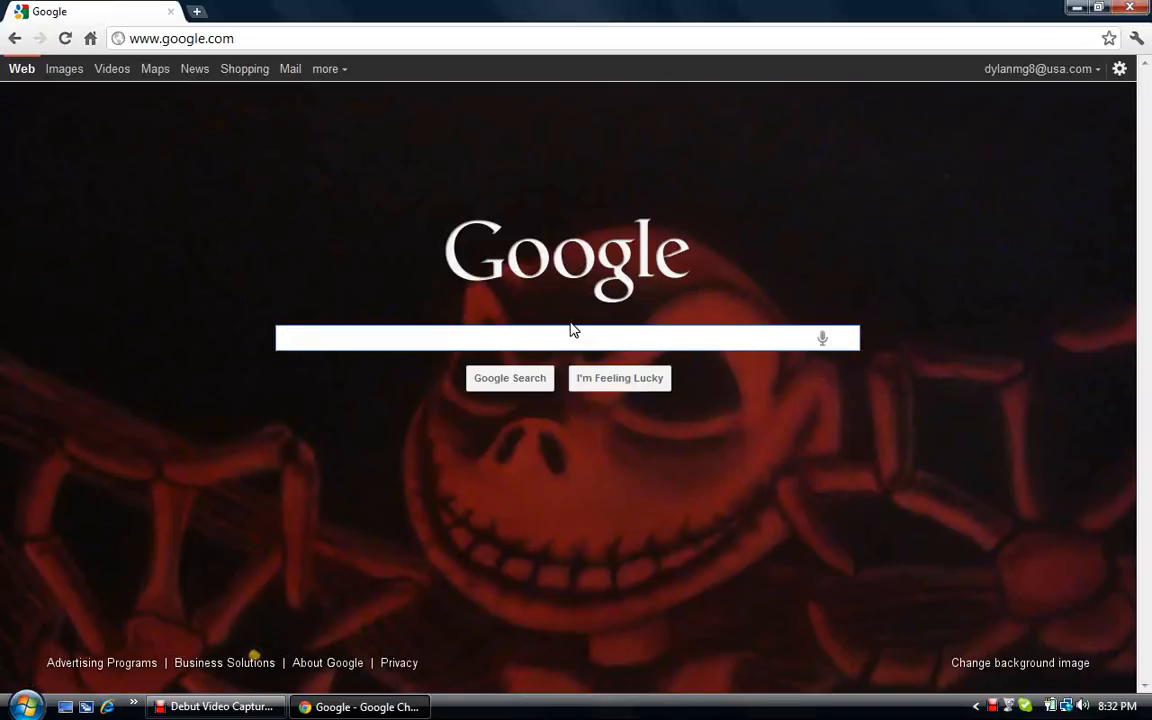
left_click(568, 336)
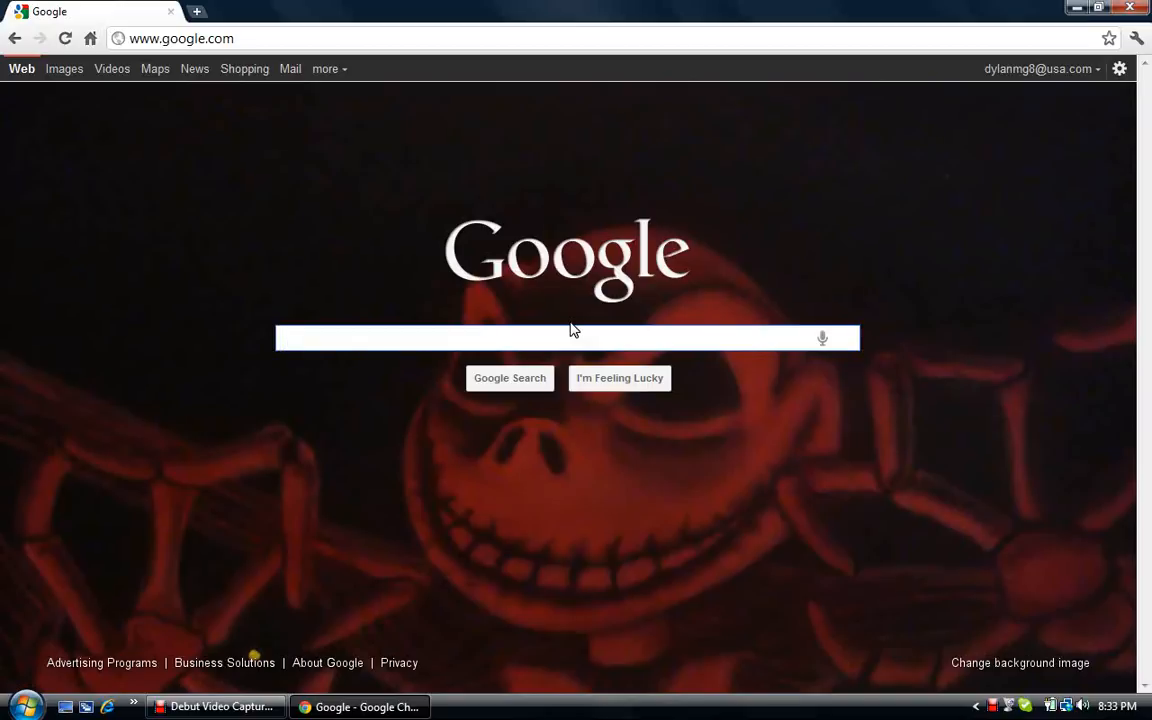
mouse_move(258, 578)
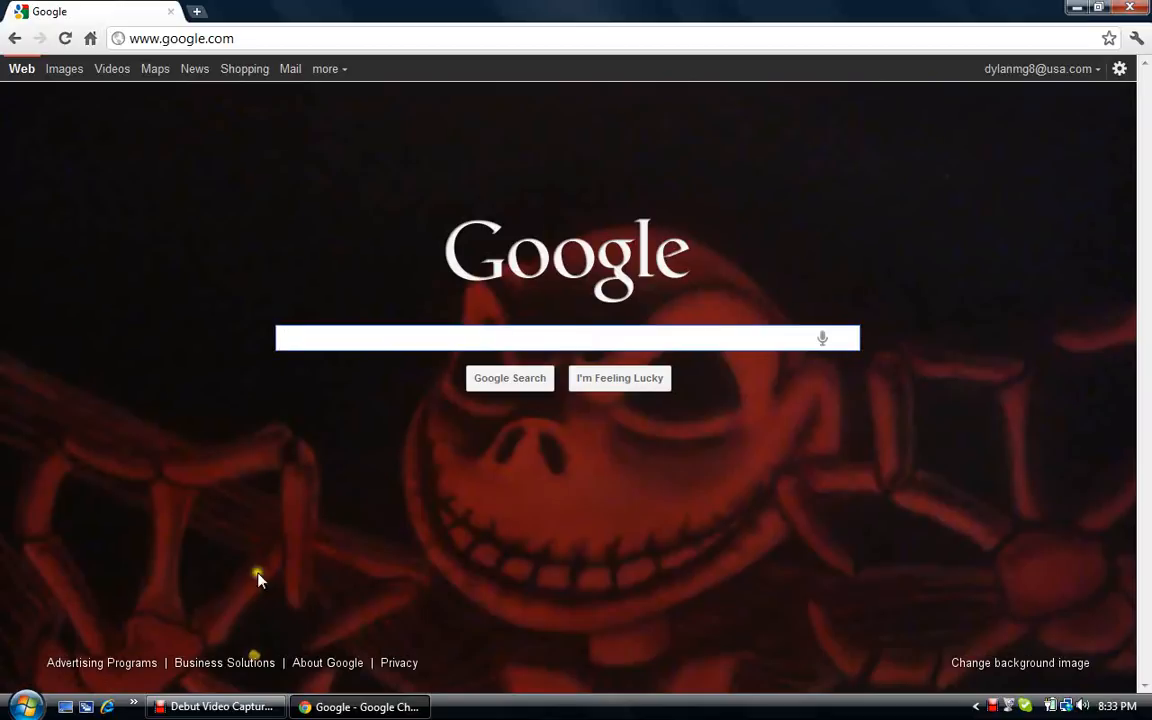
left_click(24, 704)
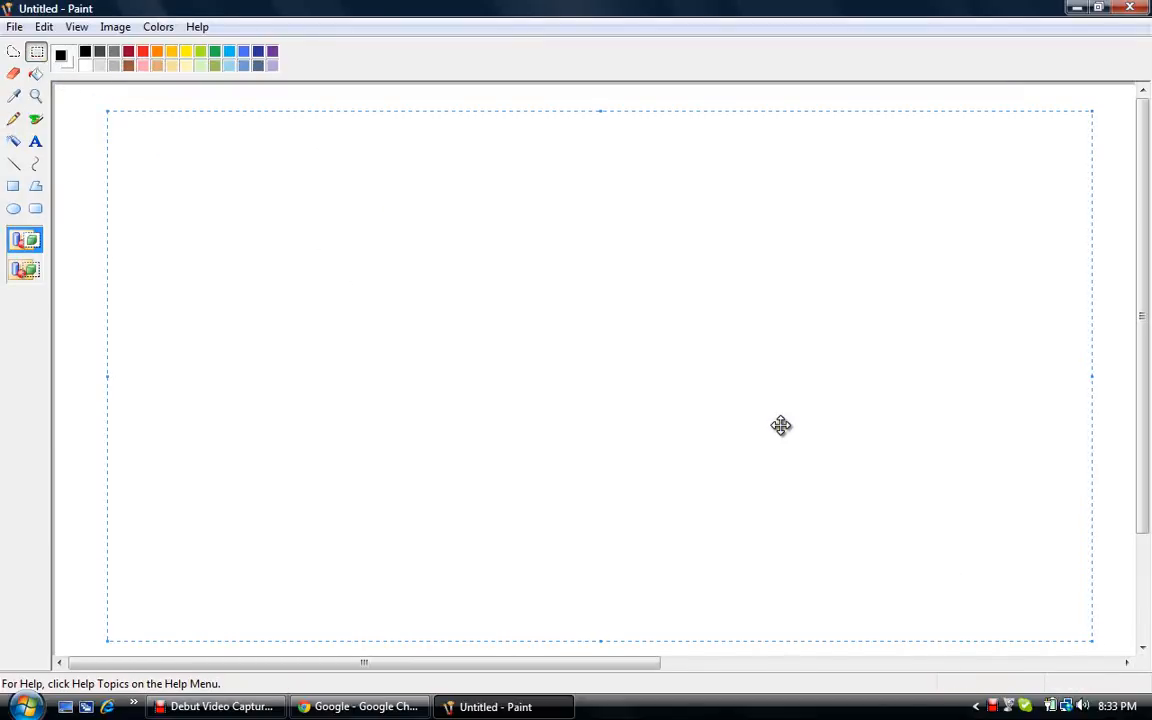
- Paste the Google homepage capture onto the canvas and start closing Paint
right_click(780, 424)
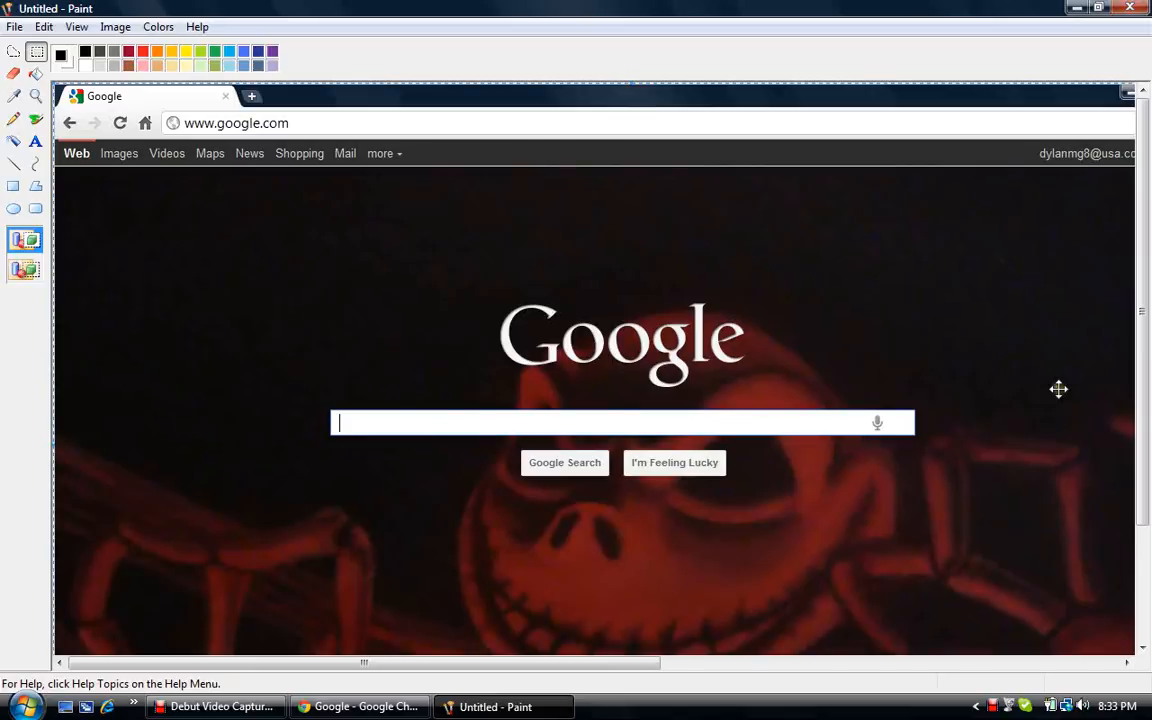
scroll("down", 3)
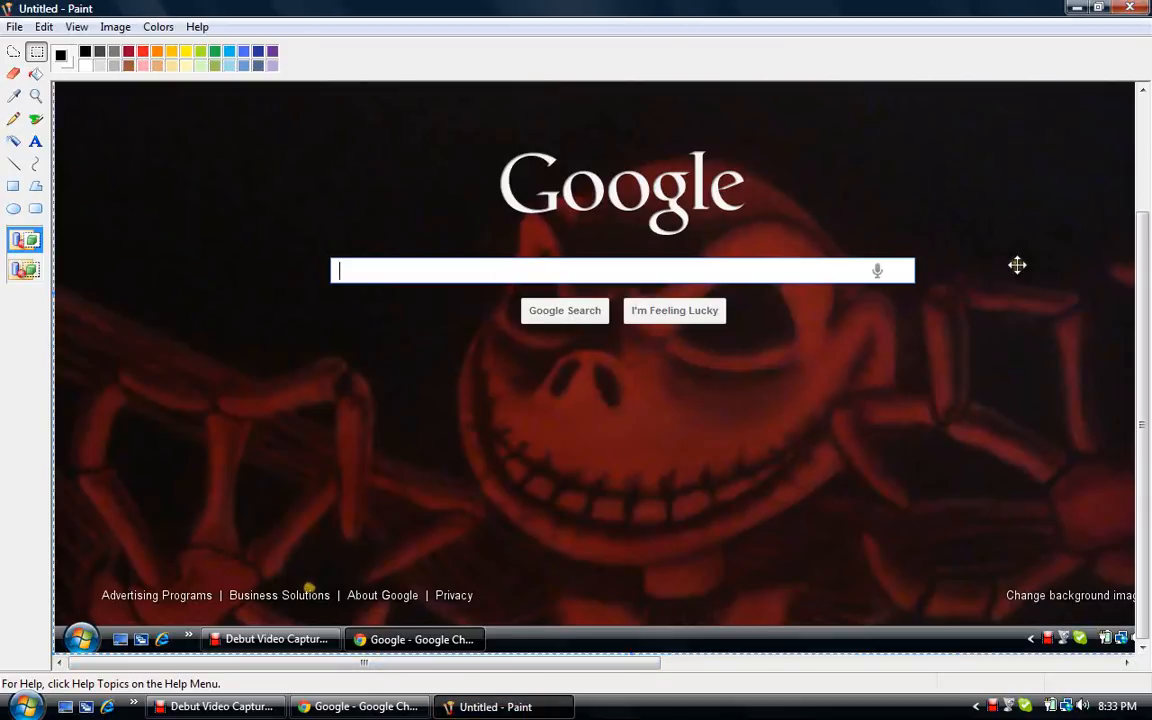
left_click(1128, 8)
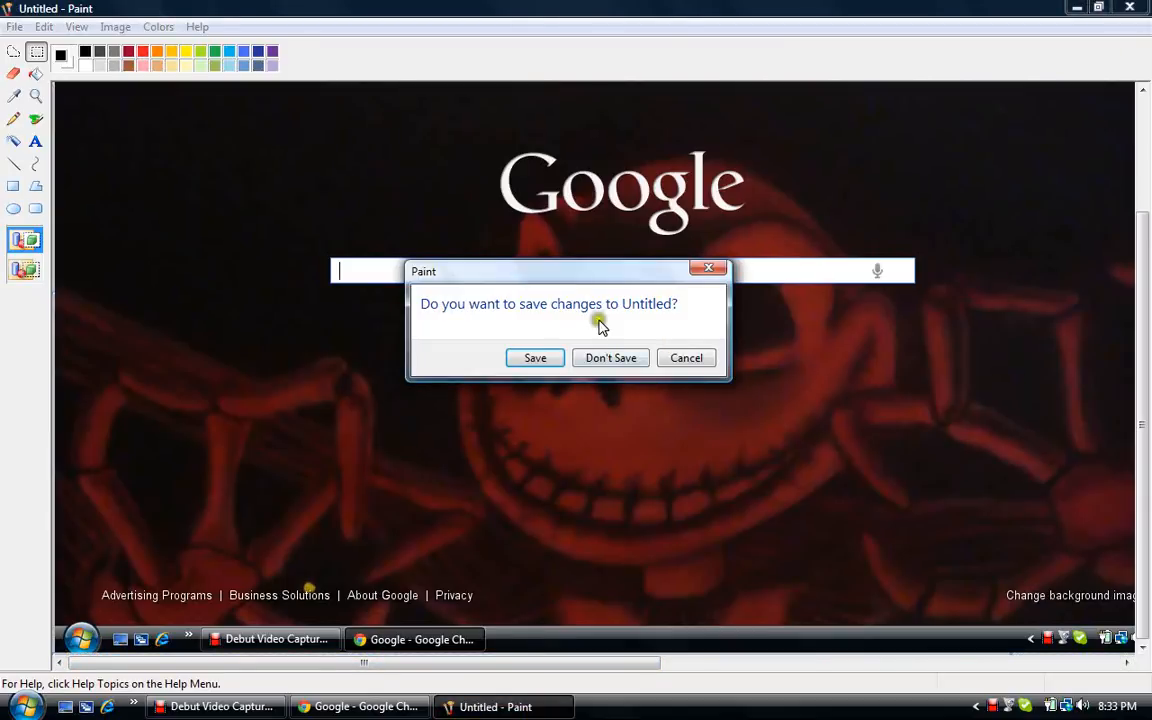
- Discard the unsaved image so Chrome's Google homepage returns to front
left_click(610, 358)
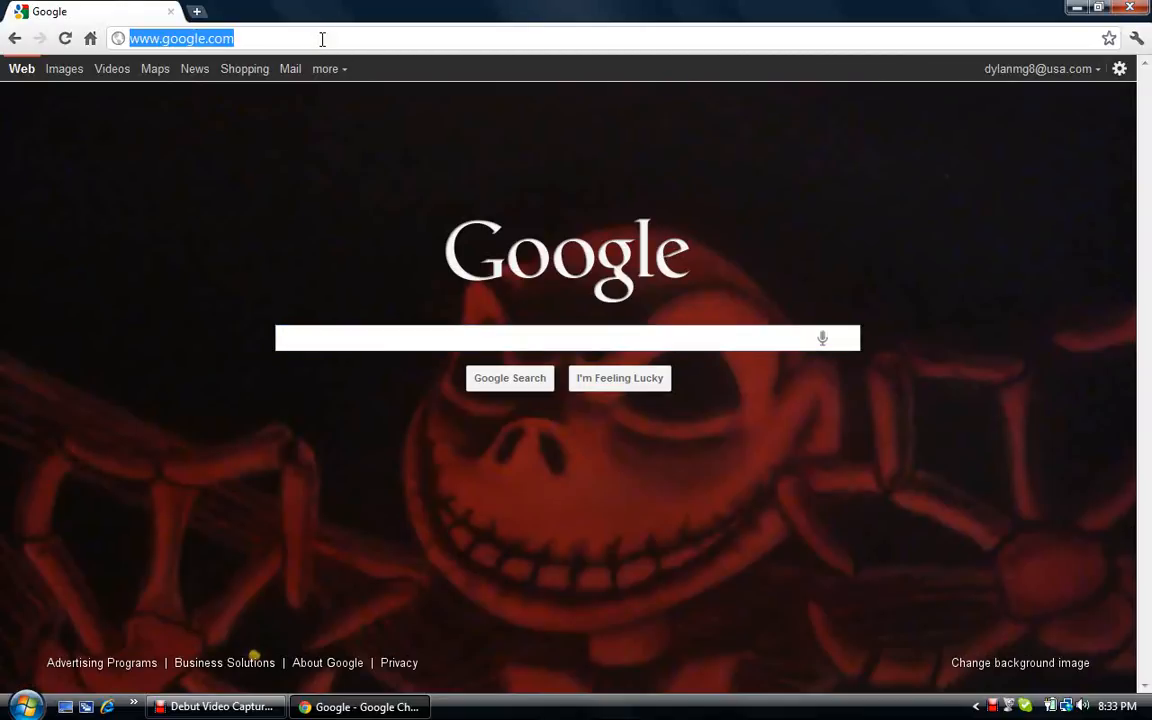
mouse_move(1032, 16)
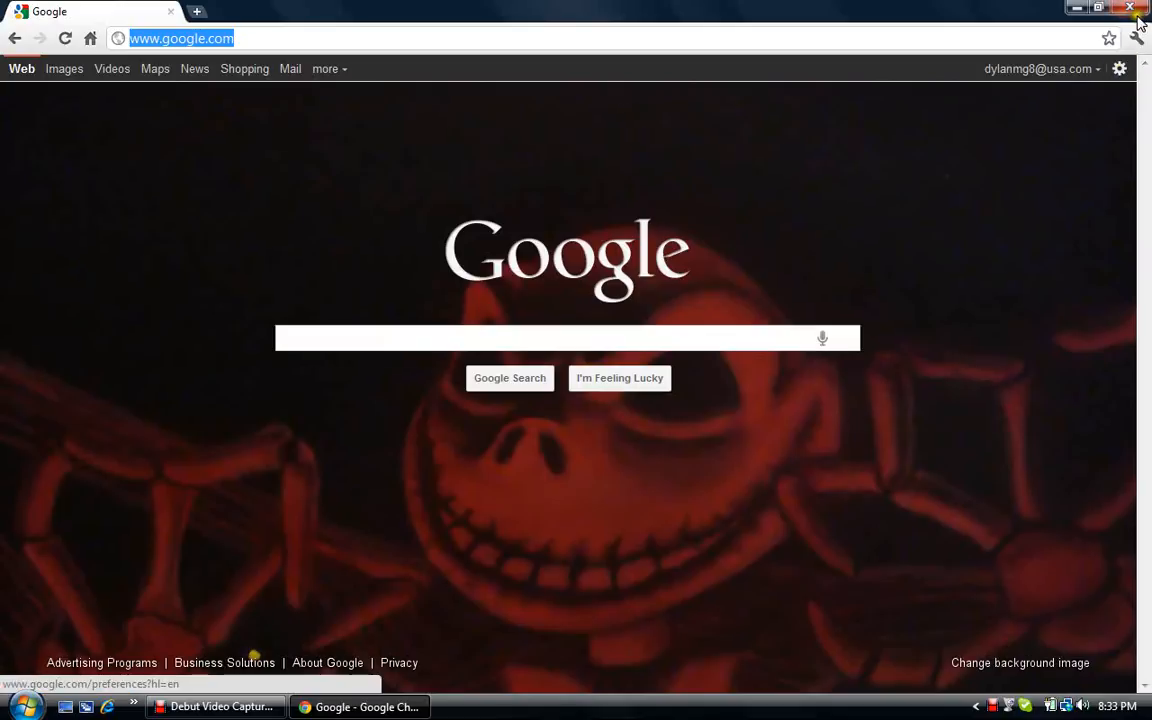
mouse_move(562, 584)
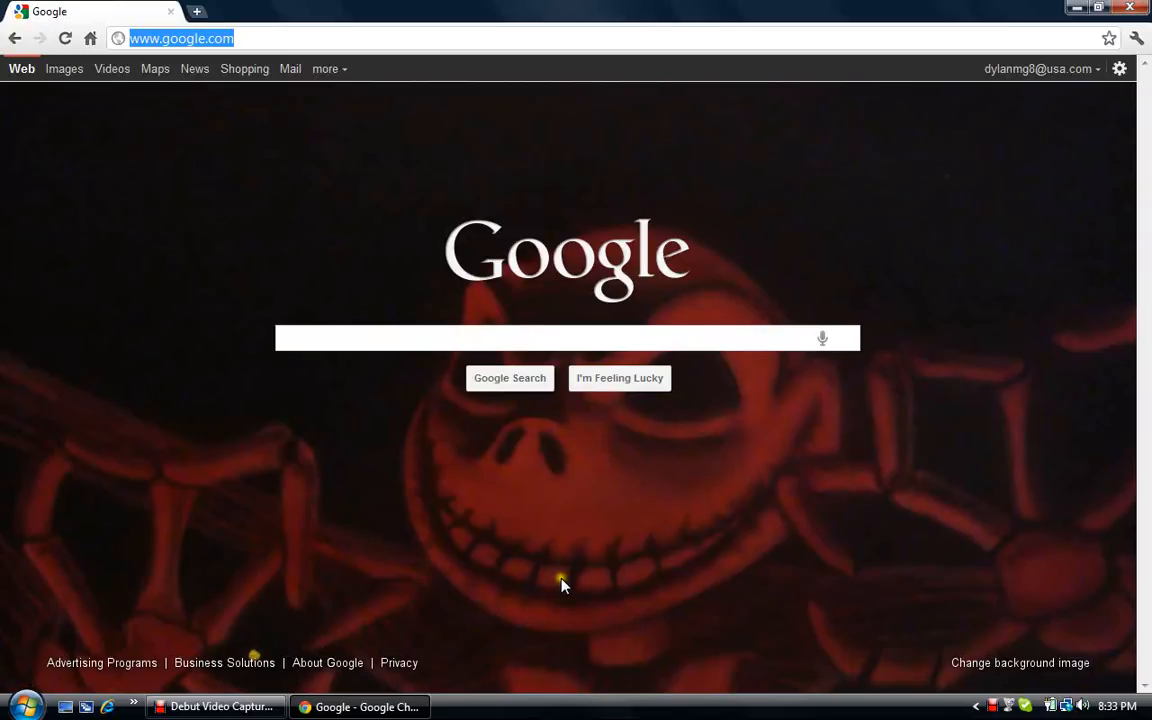